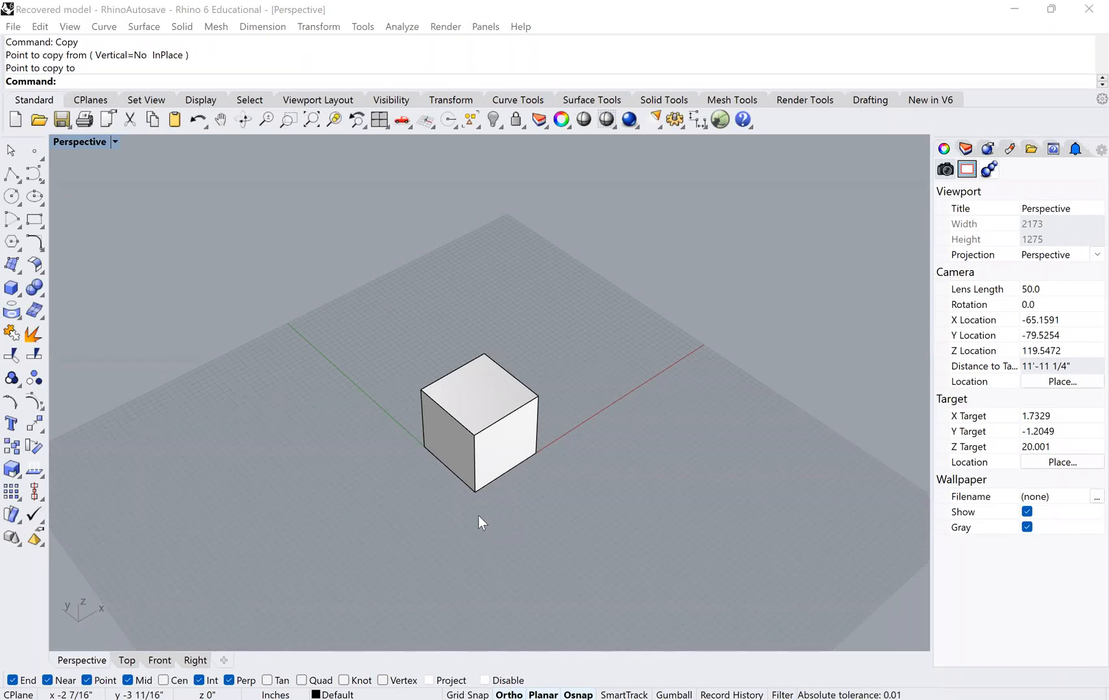
pyautogui.moveTo(481, 520)
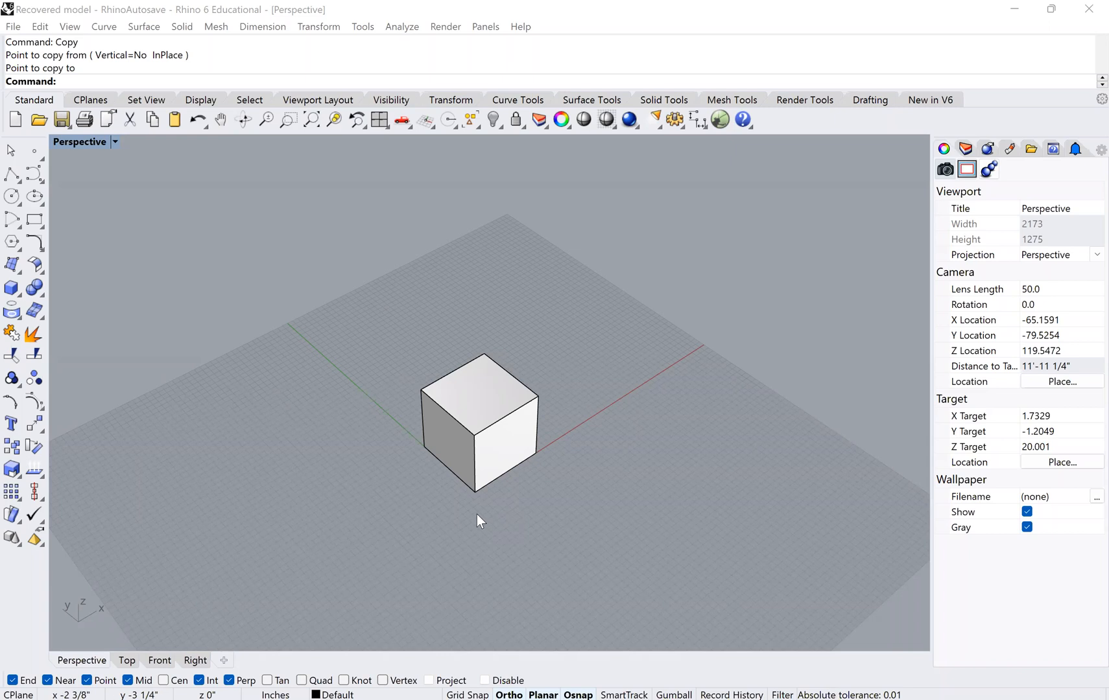
pyautogui.moveTo(460, 503)
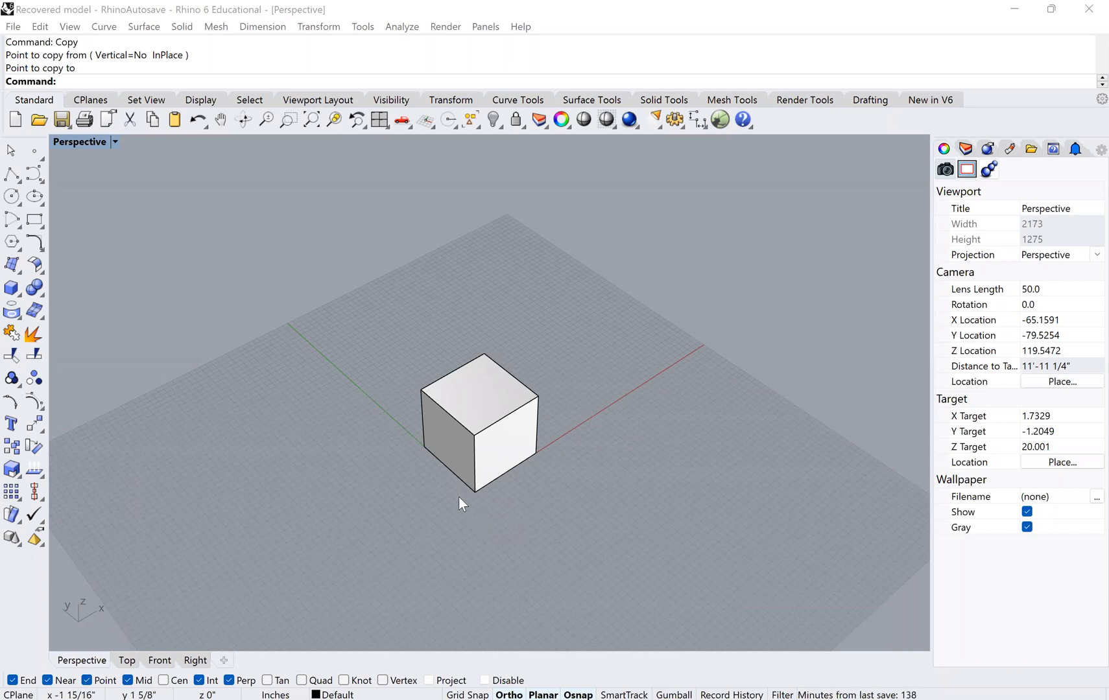
pyautogui.moveTo(459, 512)
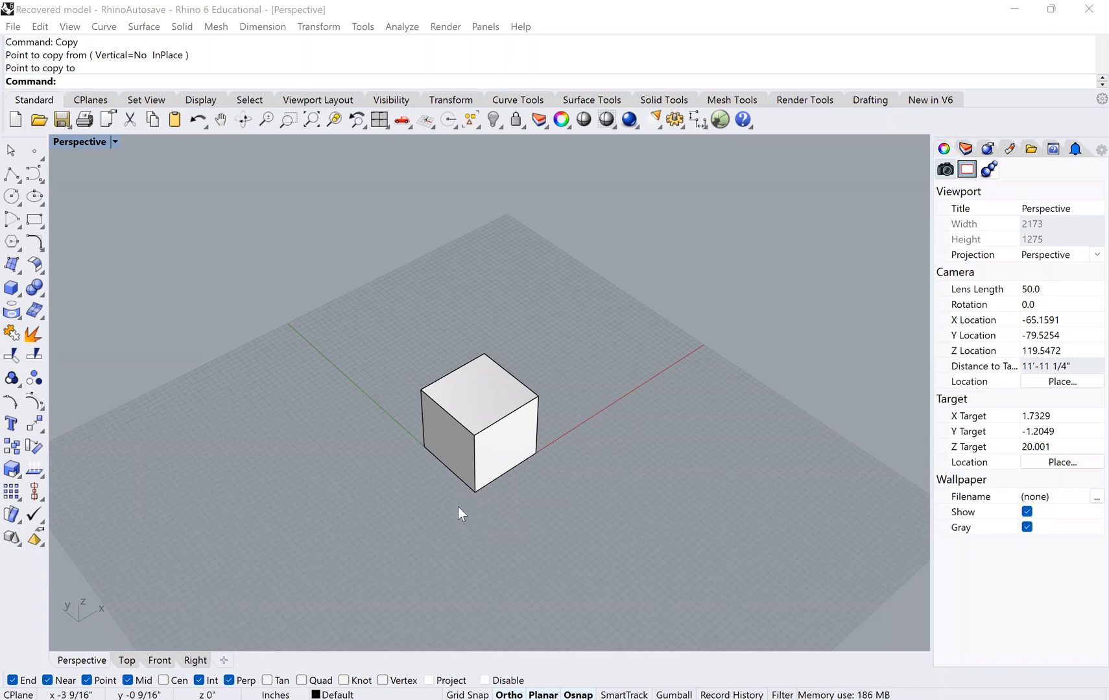
pyautogui.moveTo(433, 511)
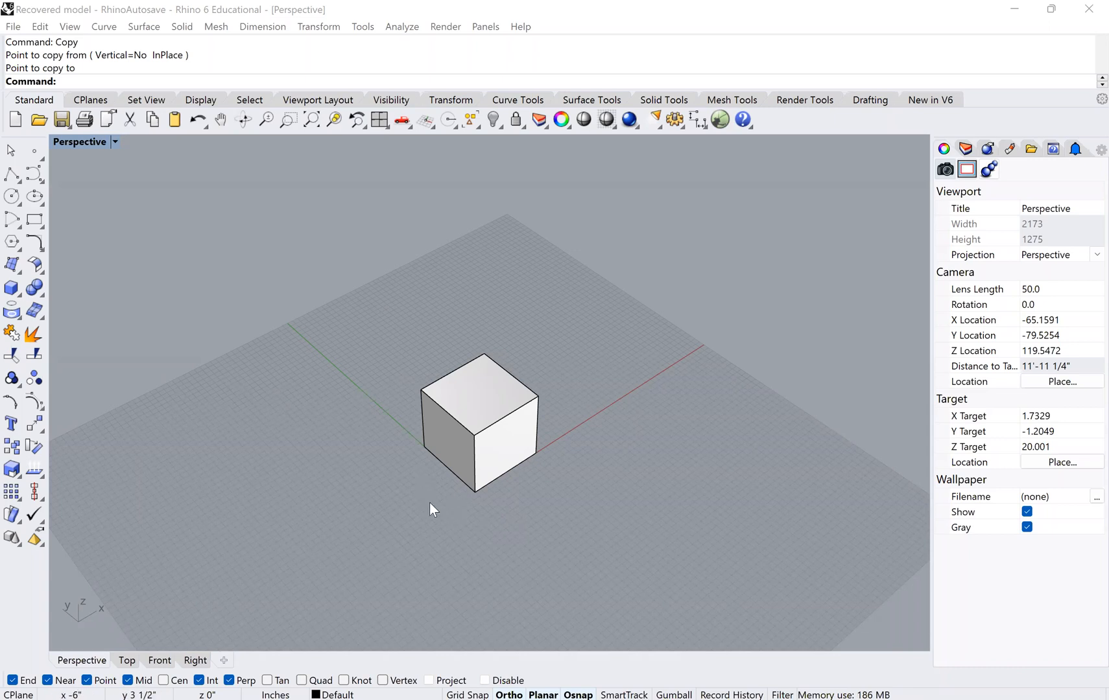
# Create a Sphere on the grid just left of the white box and select it
pyautogui.scroll(-3)
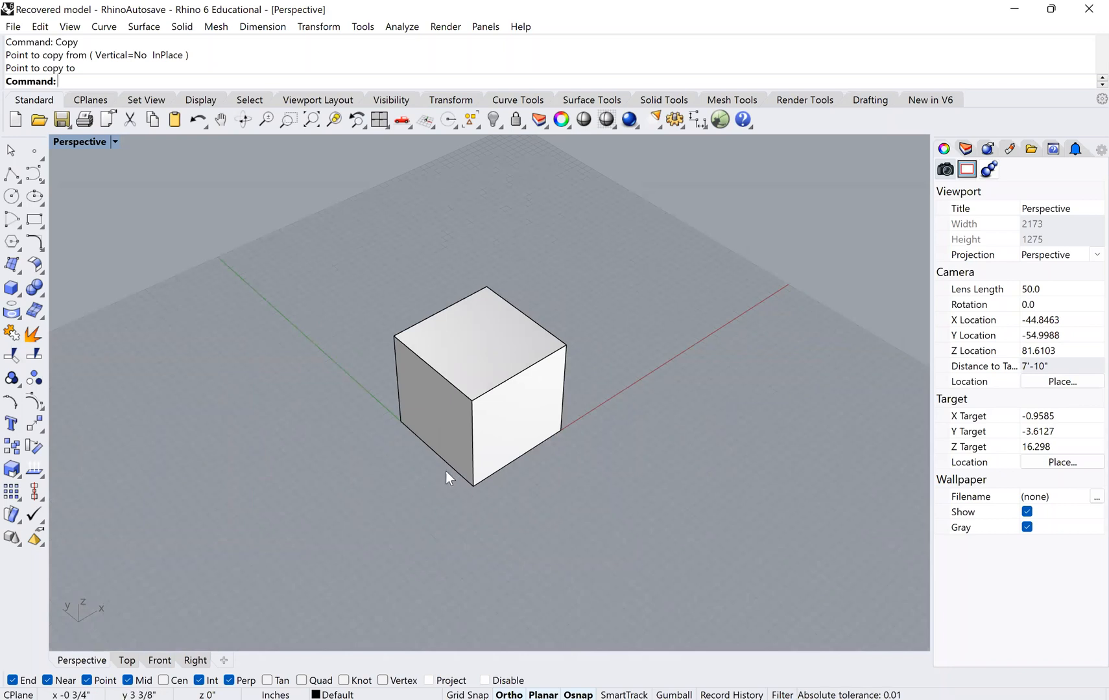
pyautogui.moveTo(486, 439)
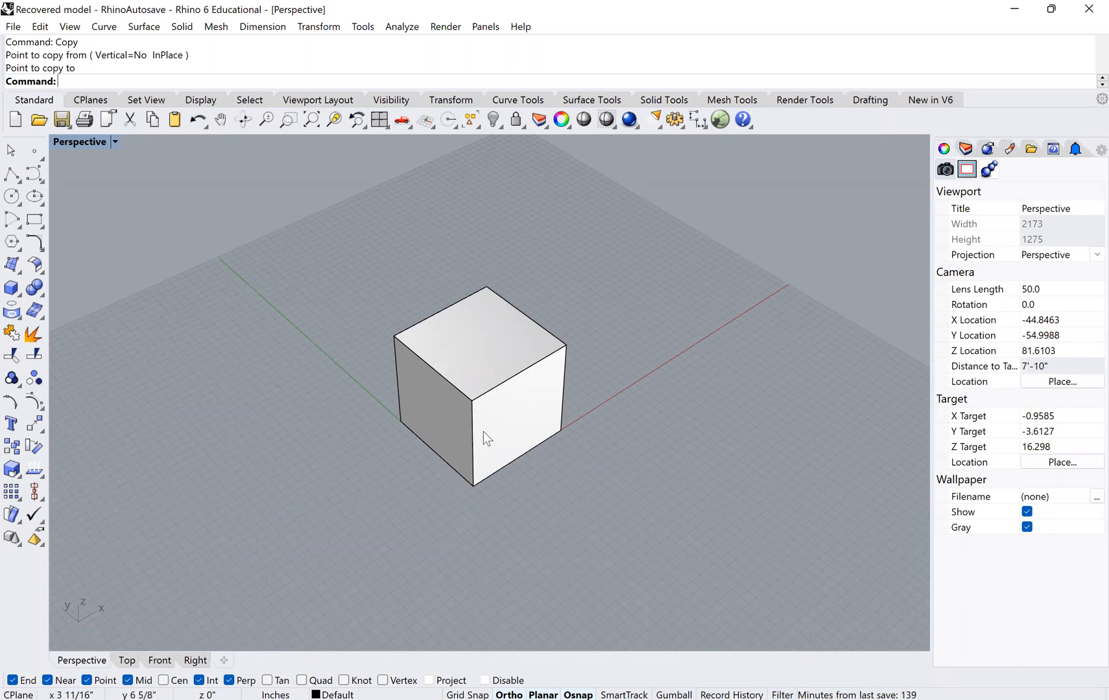
pyautogui.moveTo(459, 445)
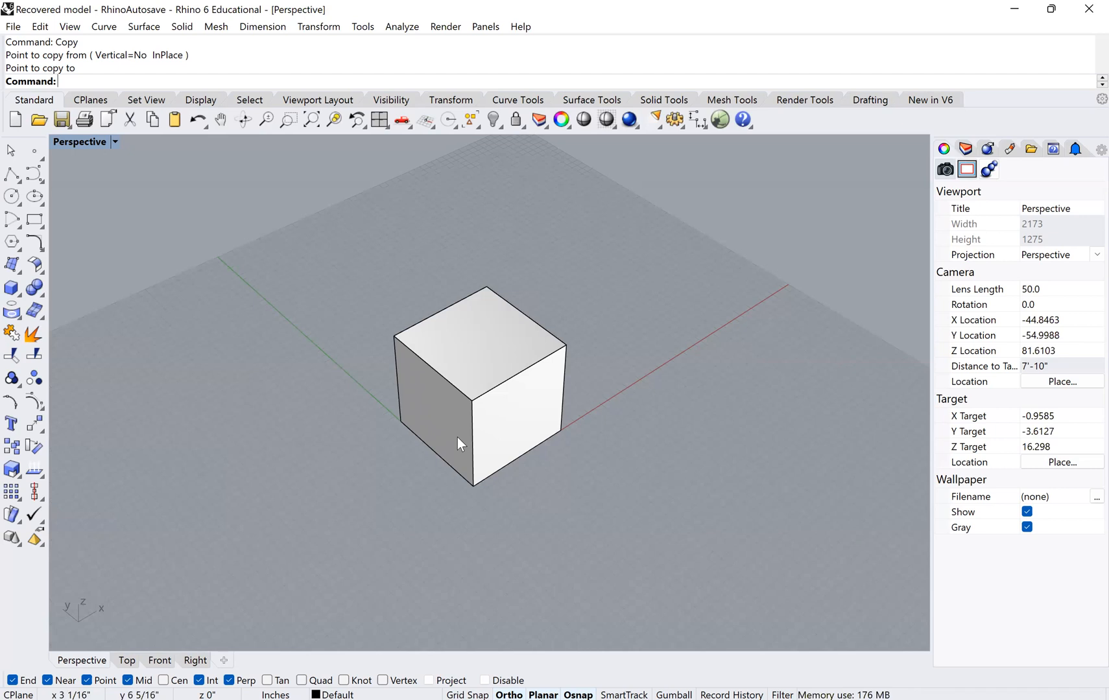
pyautogui.moveTo(511, 373)
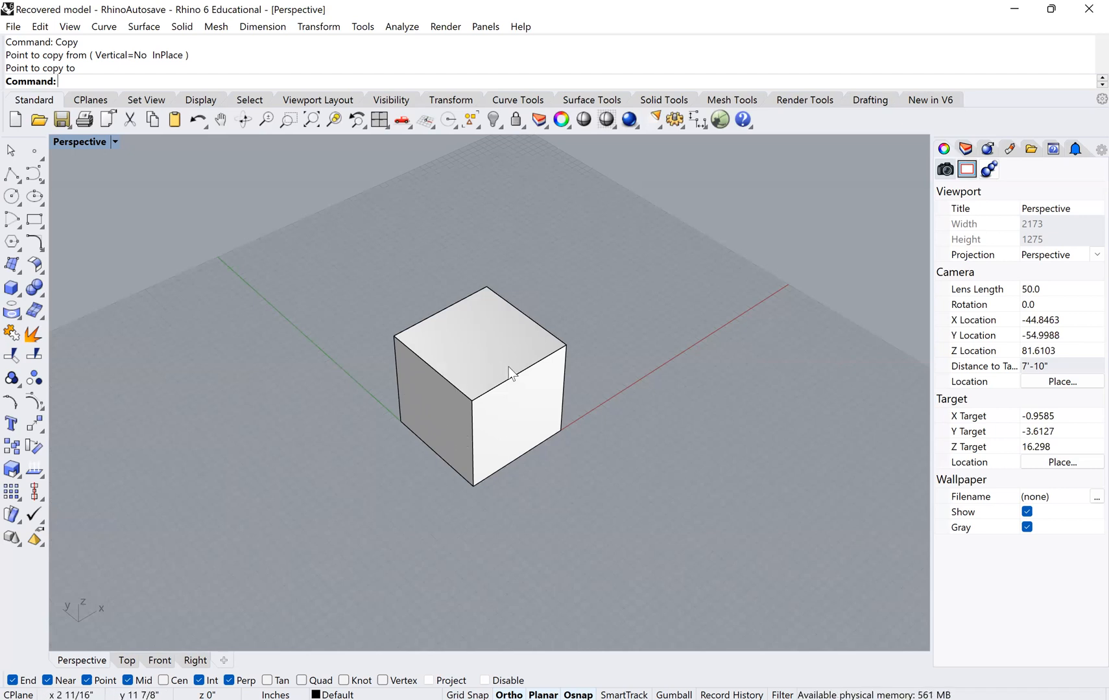
pyautogui.moveTo(539, 368)
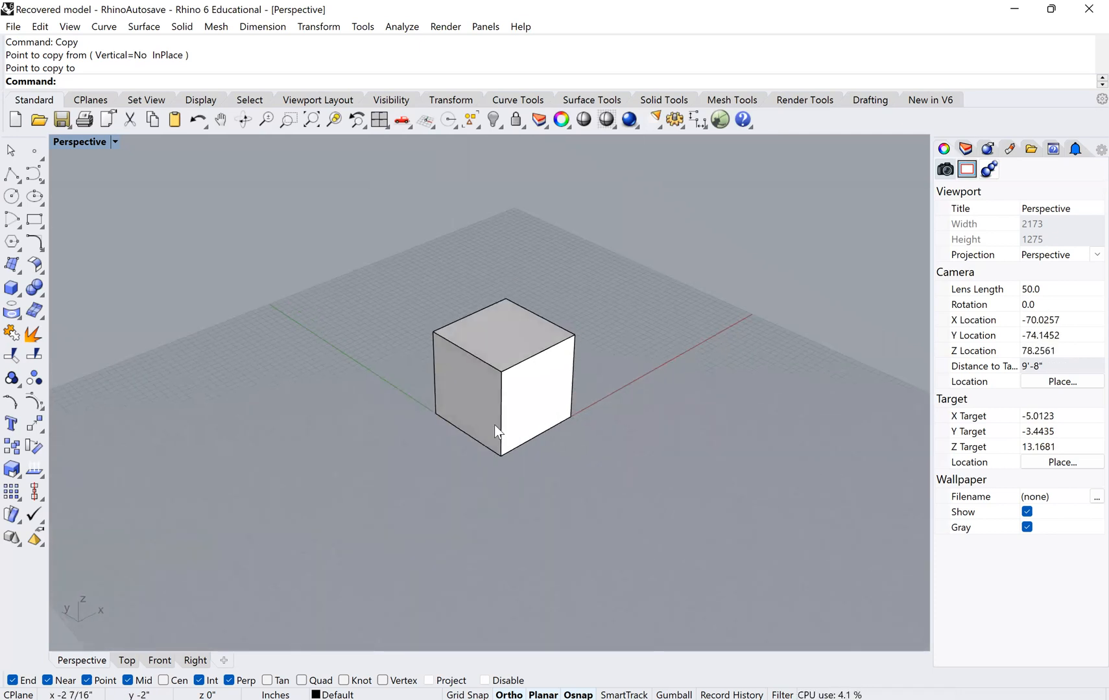
pyautogui.moveTo(580, 369)
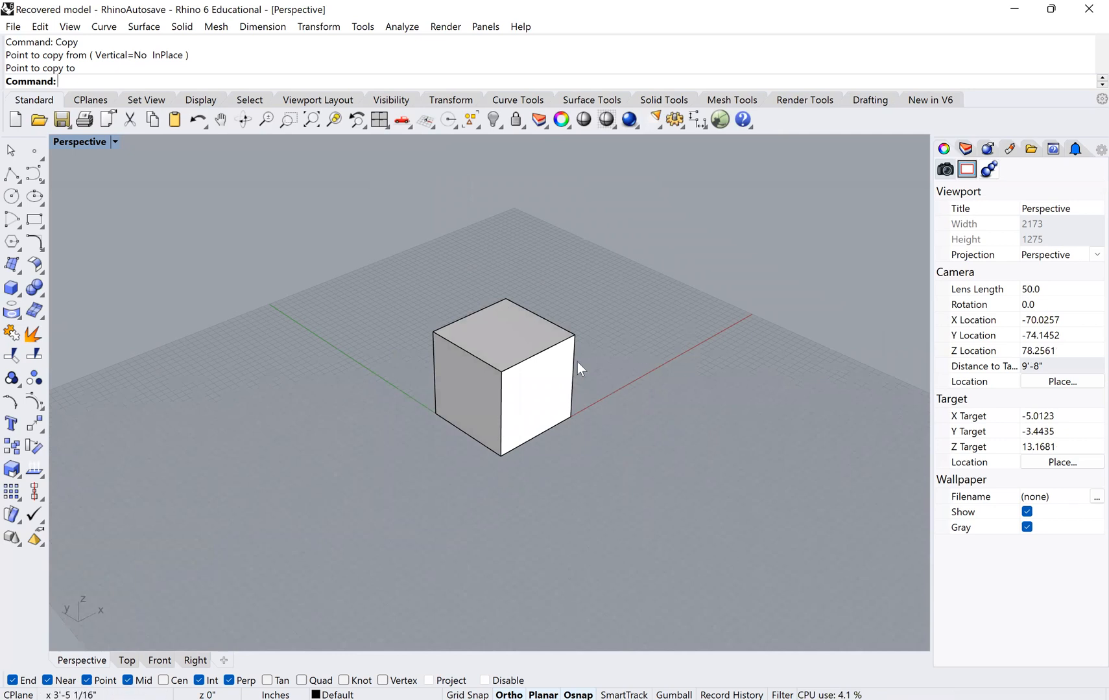
pyautogui.scroll(-3)
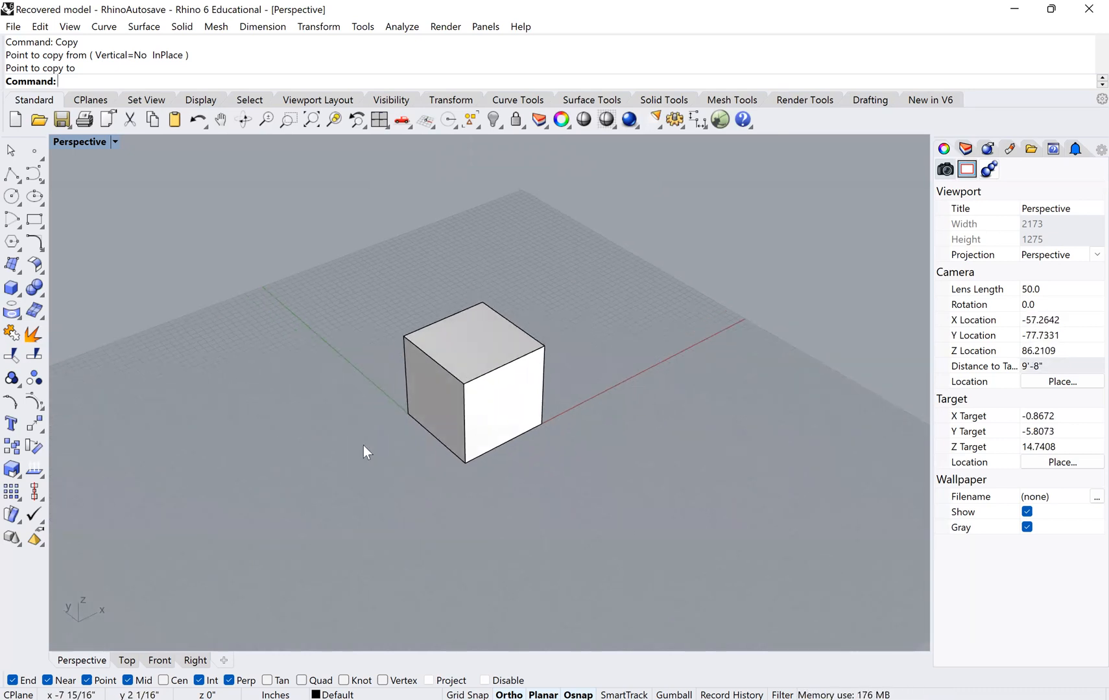
pyautogui.moveTo(321, 446)
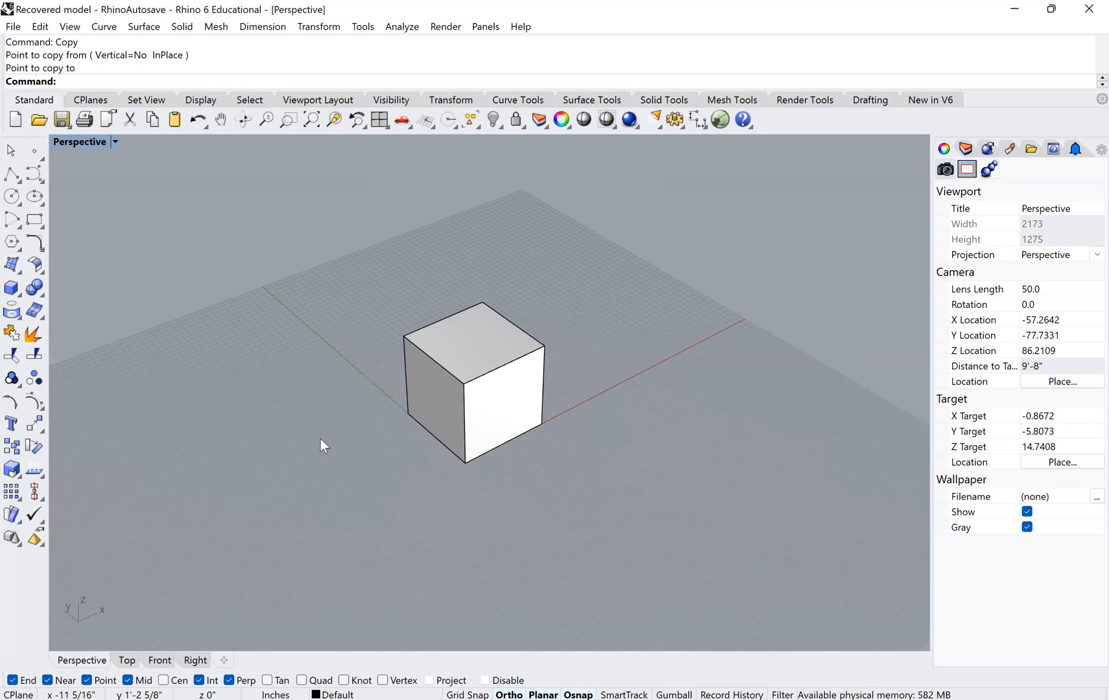
pyautogui.write('Sphere')
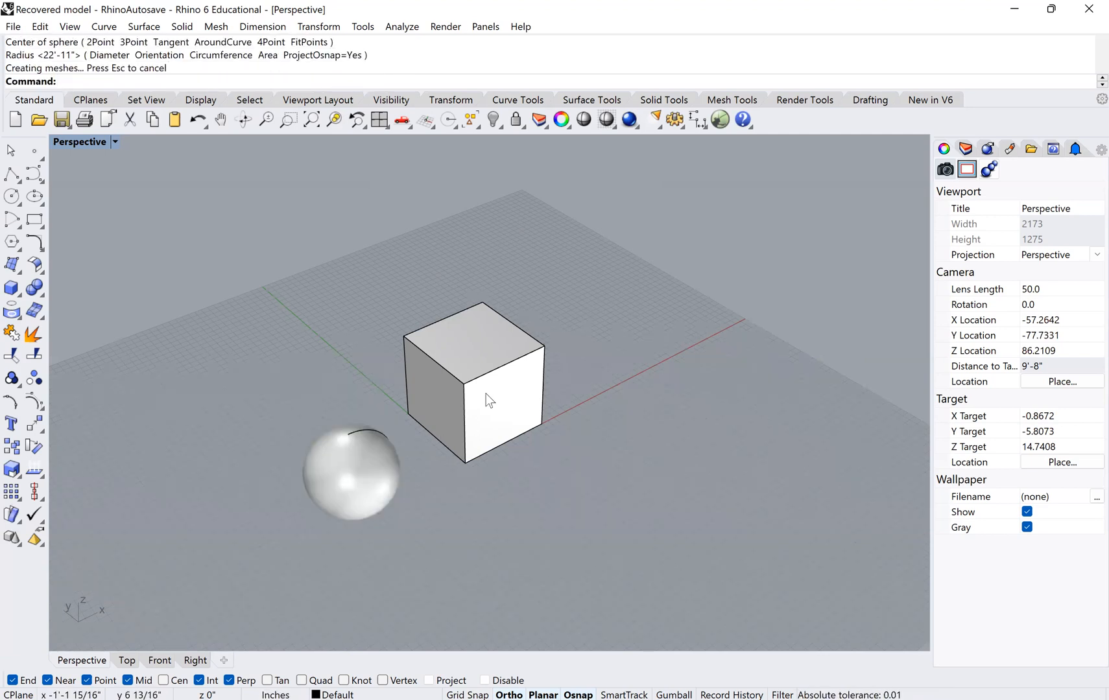
pyautogui.click(349, 488)
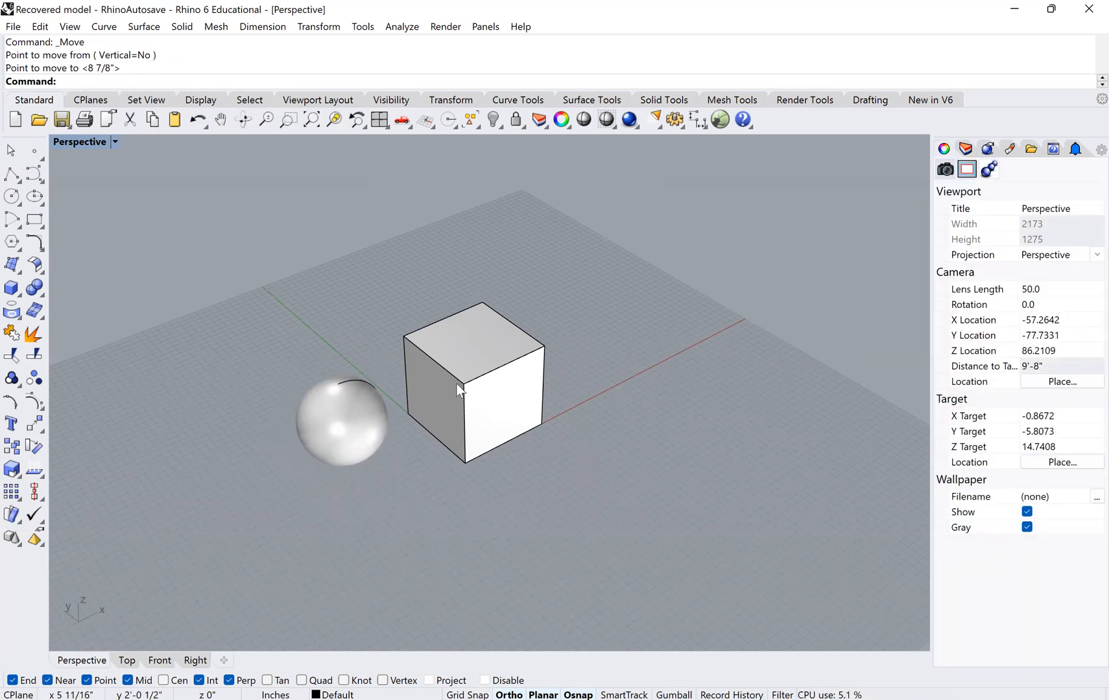
pyautogui.click(459, 389)
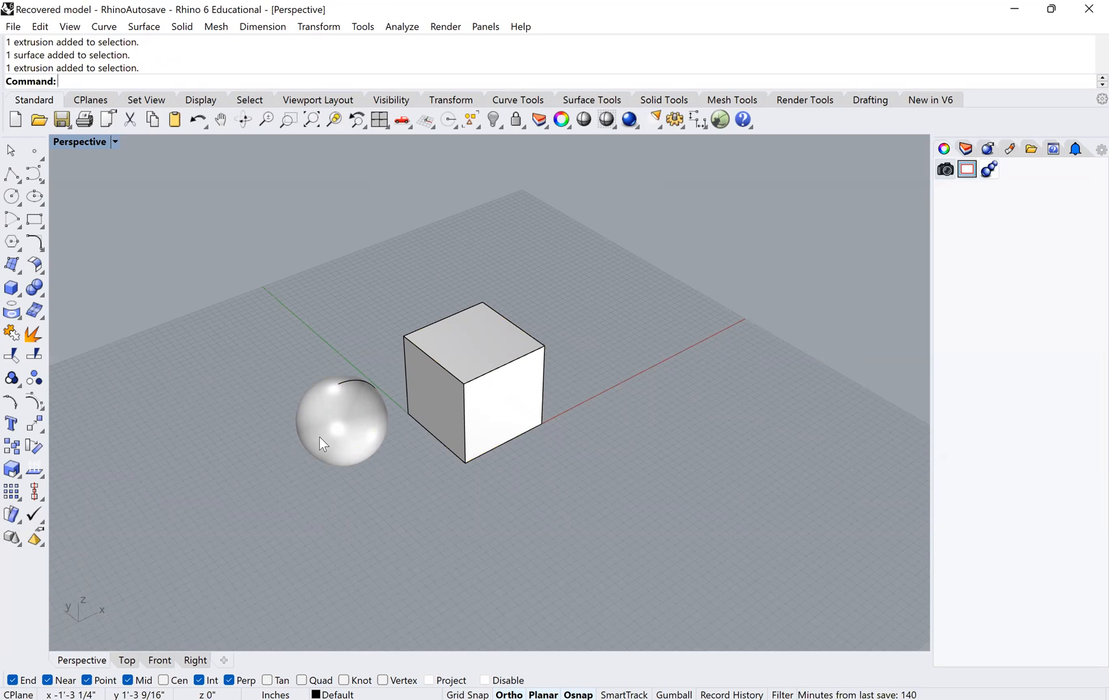
pyautogui.click(342, 421)
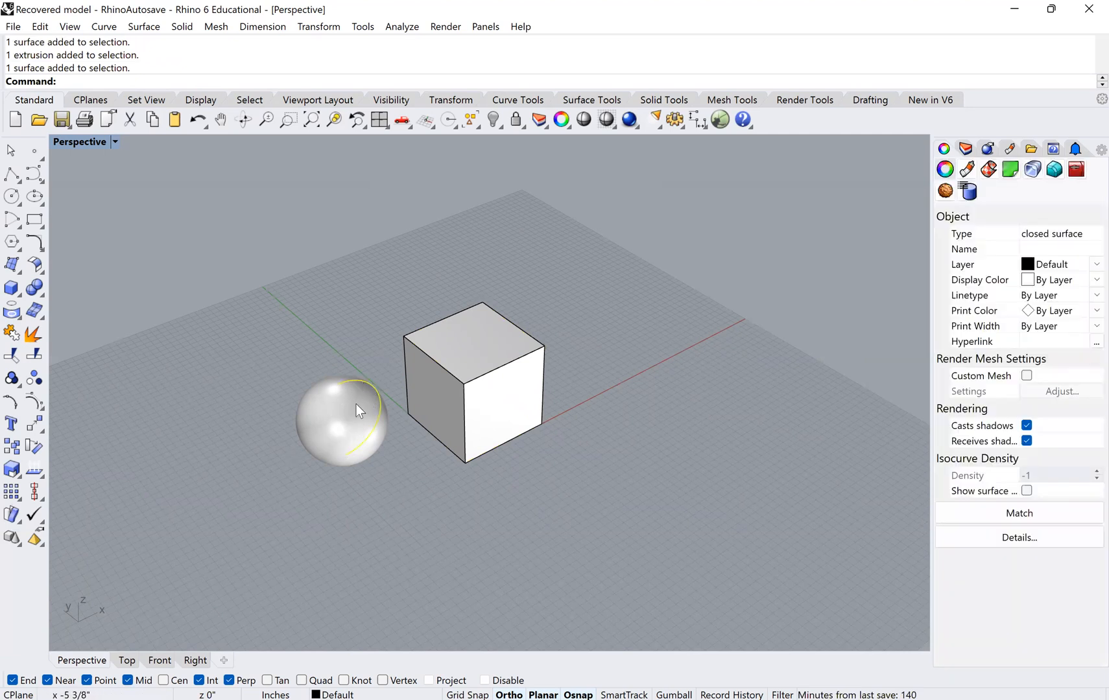
pyautogui.moveTo(428, 411)
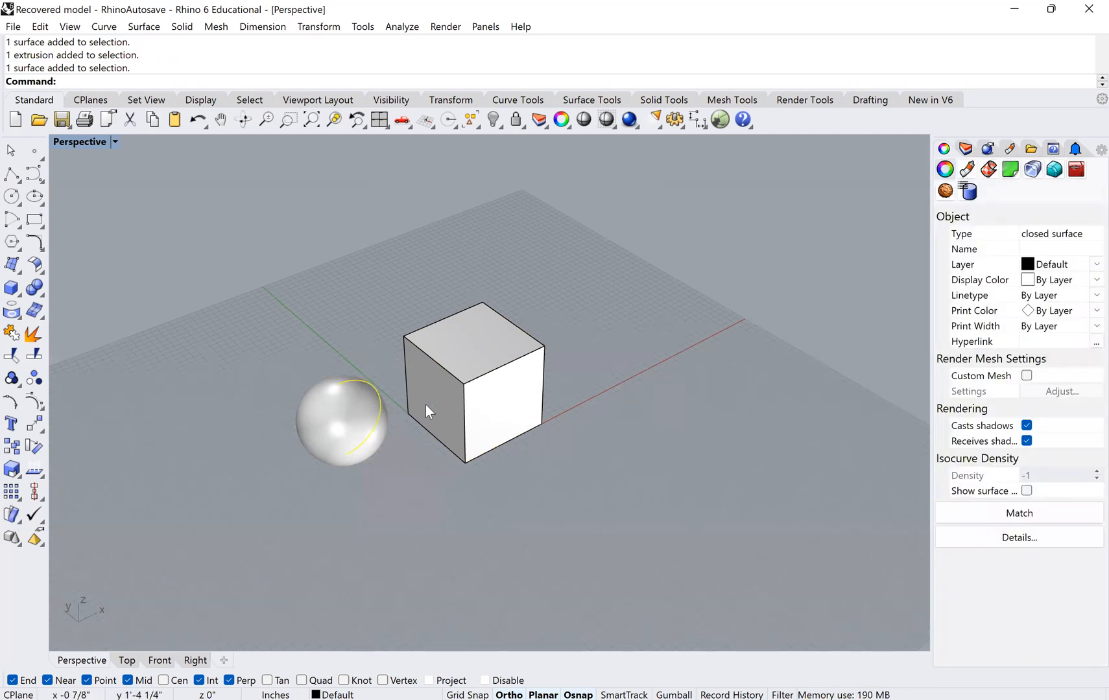
pyautogui.moveTo(421, 427)
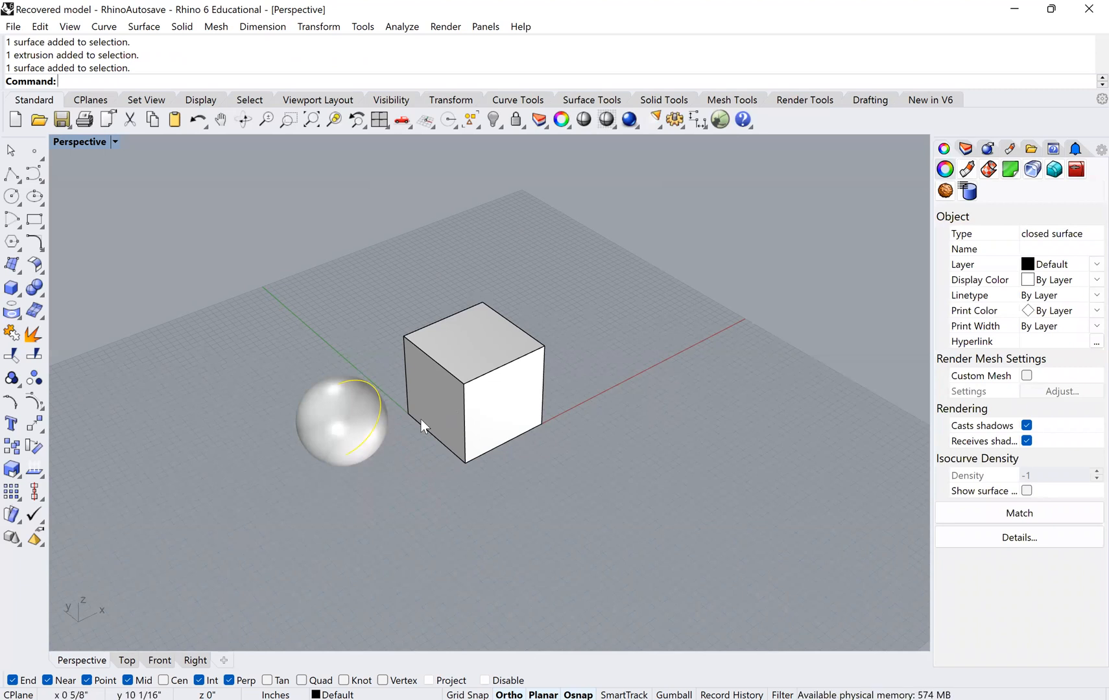
pyautogui.moveTo(414, 329)
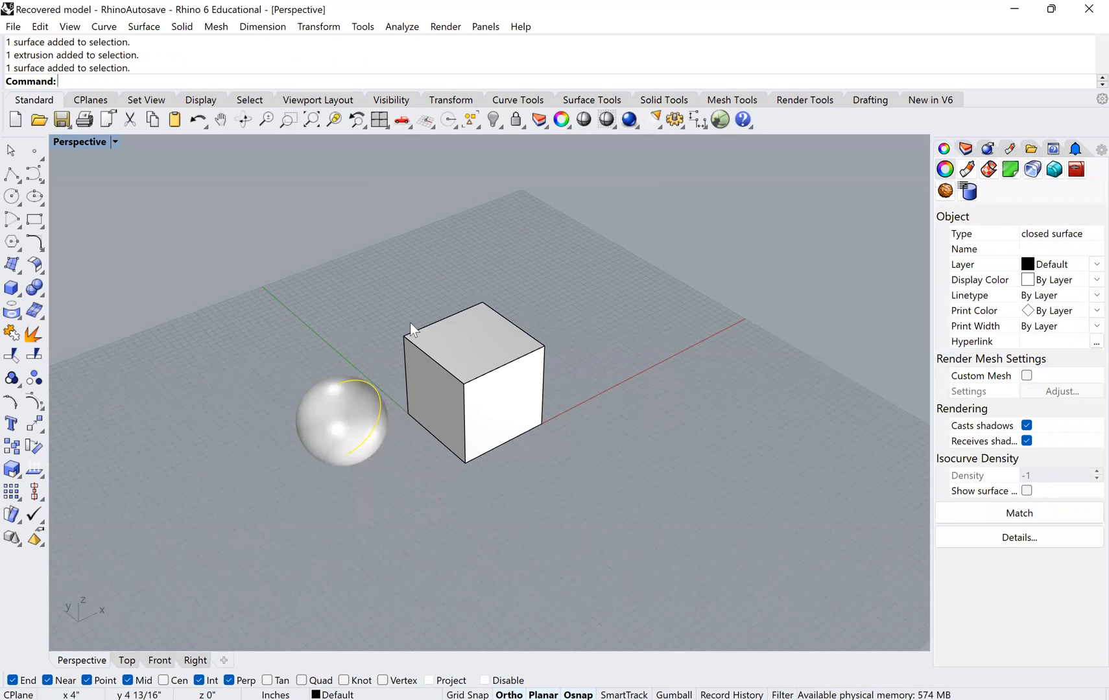
pyautogui.moveTo(253, 370)
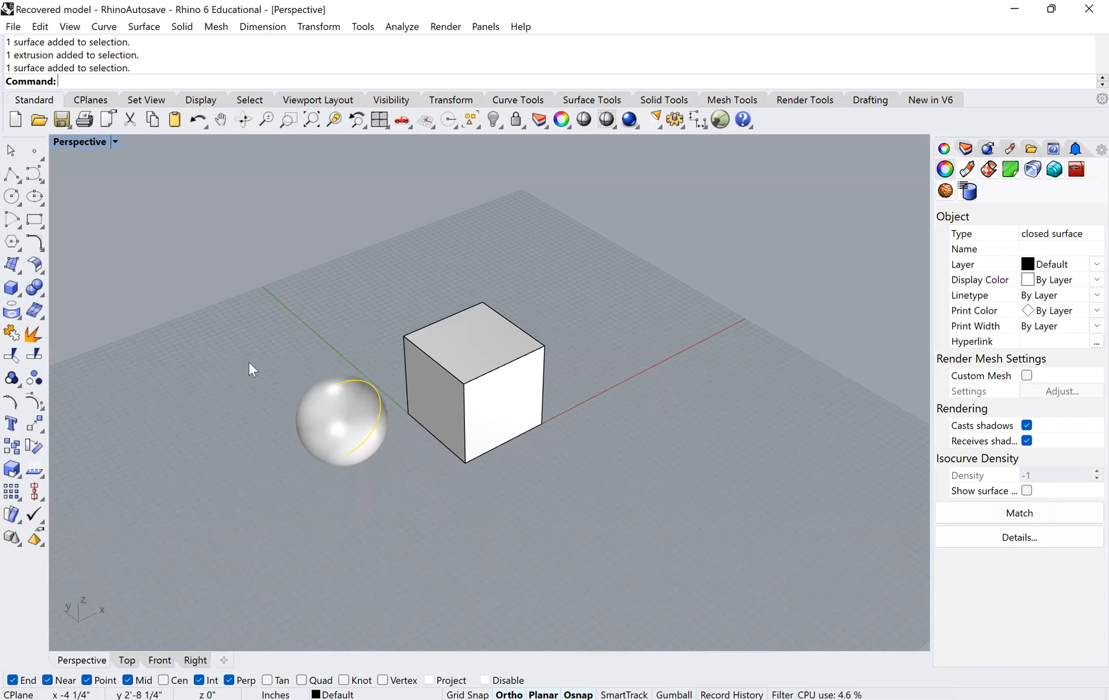
pyautogui.moveTo(332, 360)
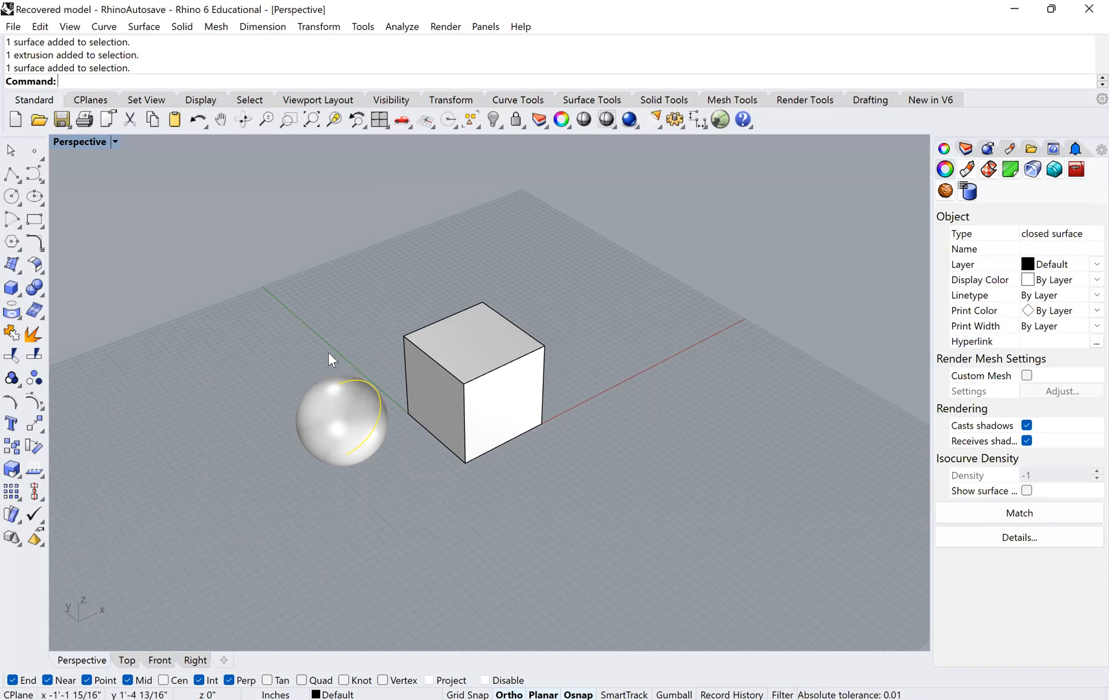
pyautogui.moveTo(371, 388)
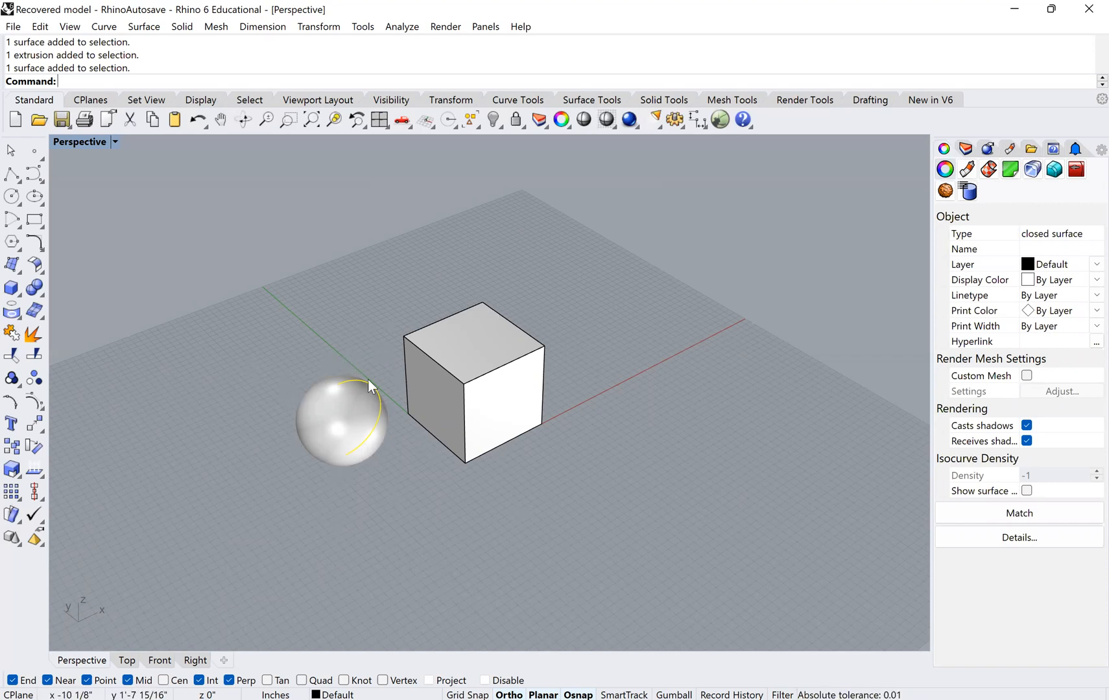
pyautogui.moveTo(321, 462)
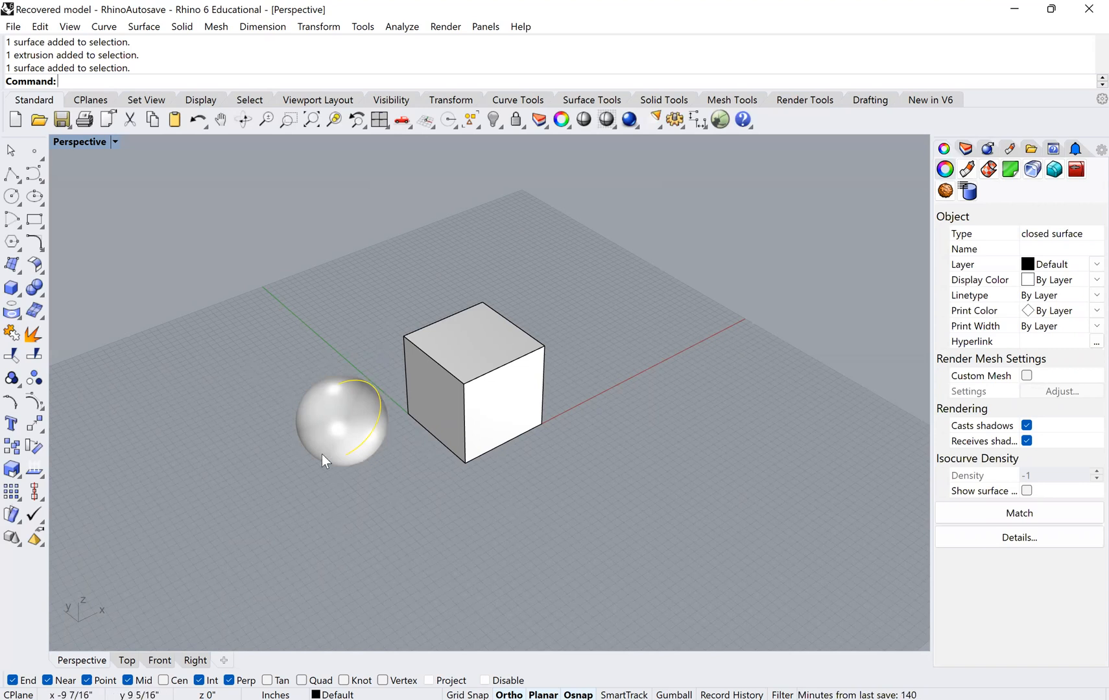
pyautogui.moveTo(346, 433)
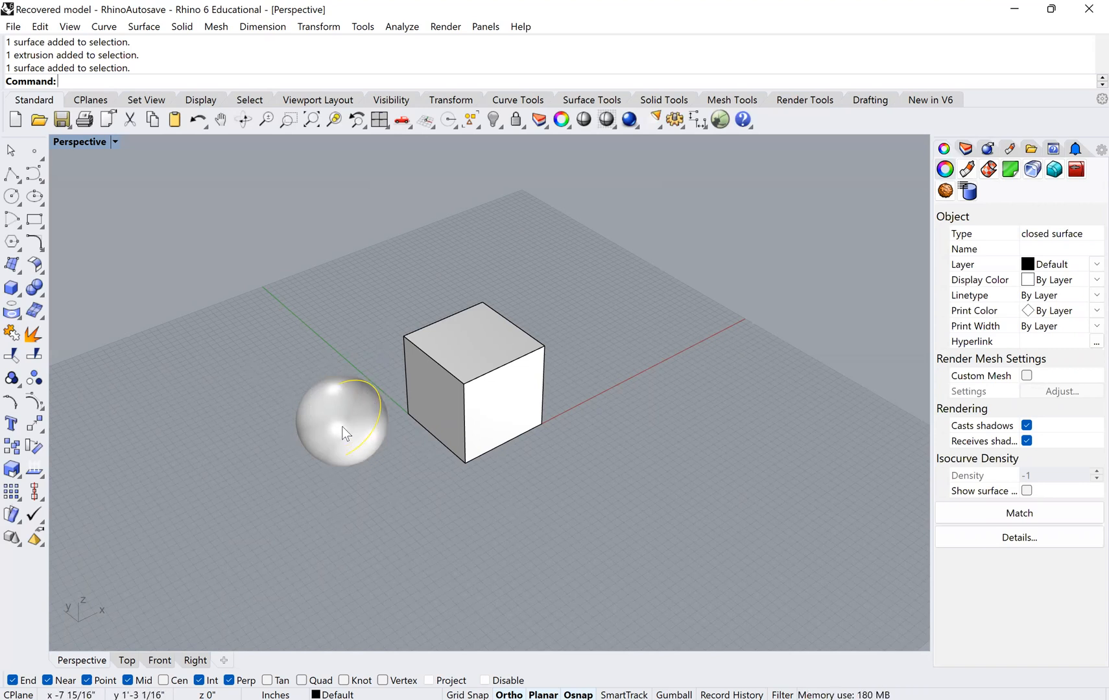
pyautogui.moveTo(355, 426)
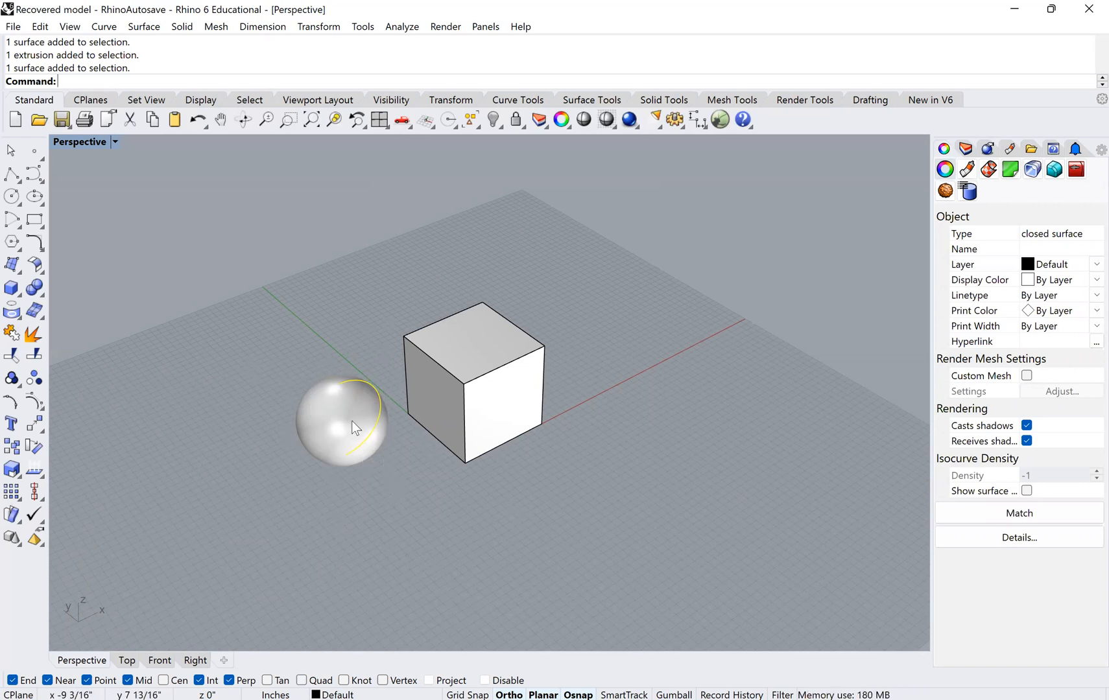
pyautogui.moveTo(317, 402)
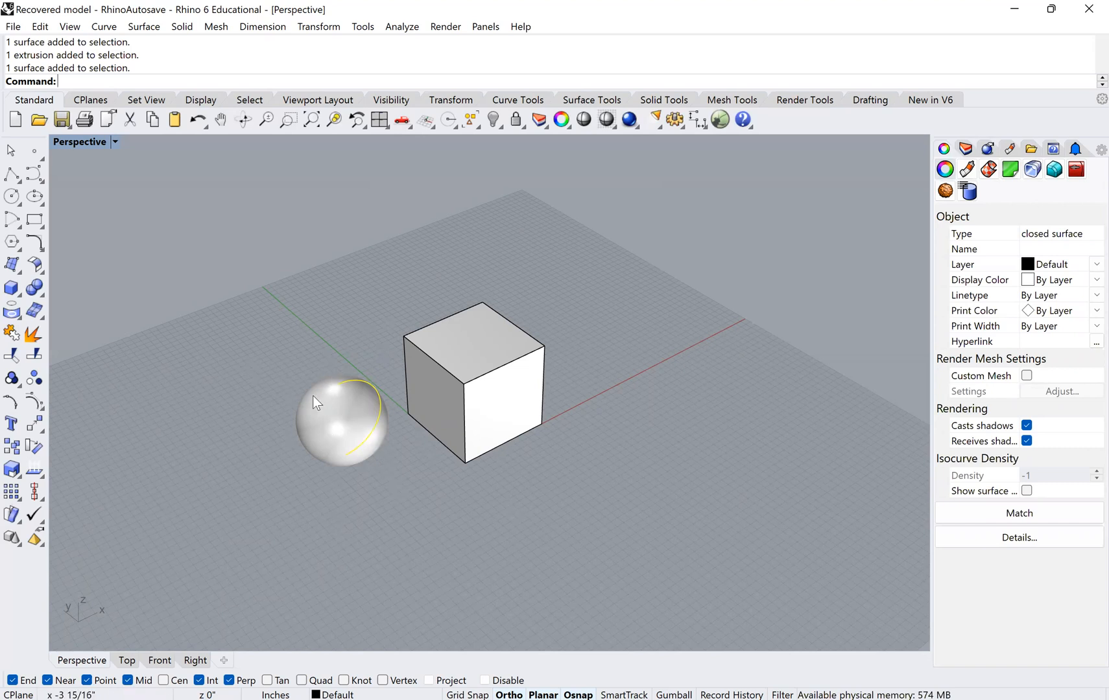
pyautogui.moveTo(347, 488)
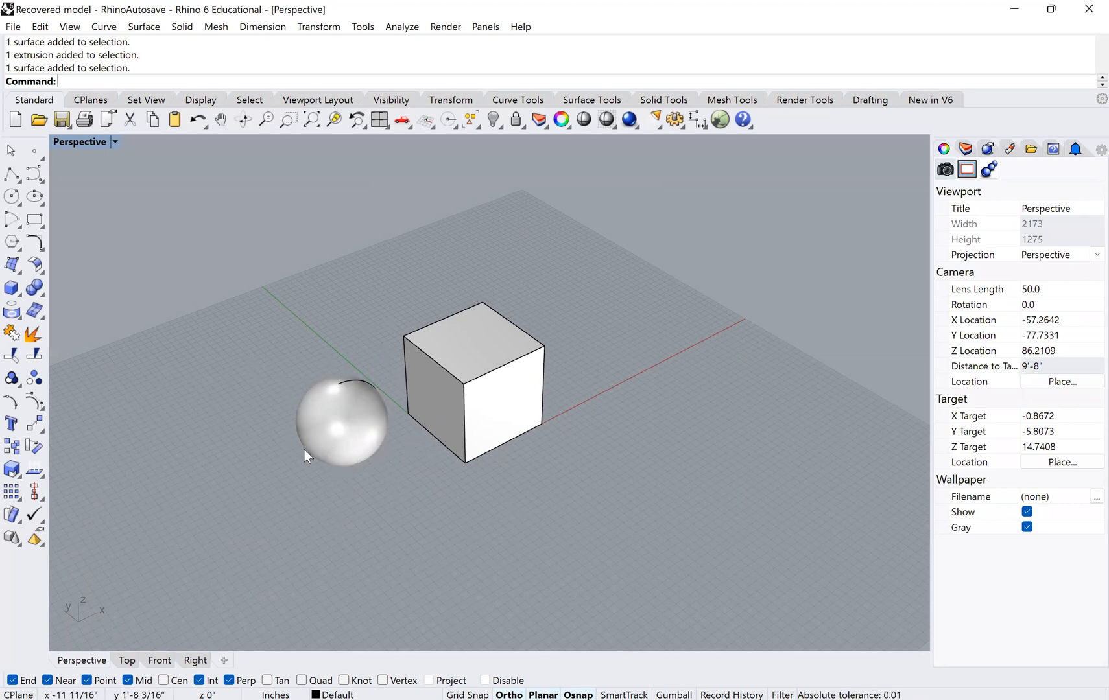
pyautogui.moveTo(316, 435)
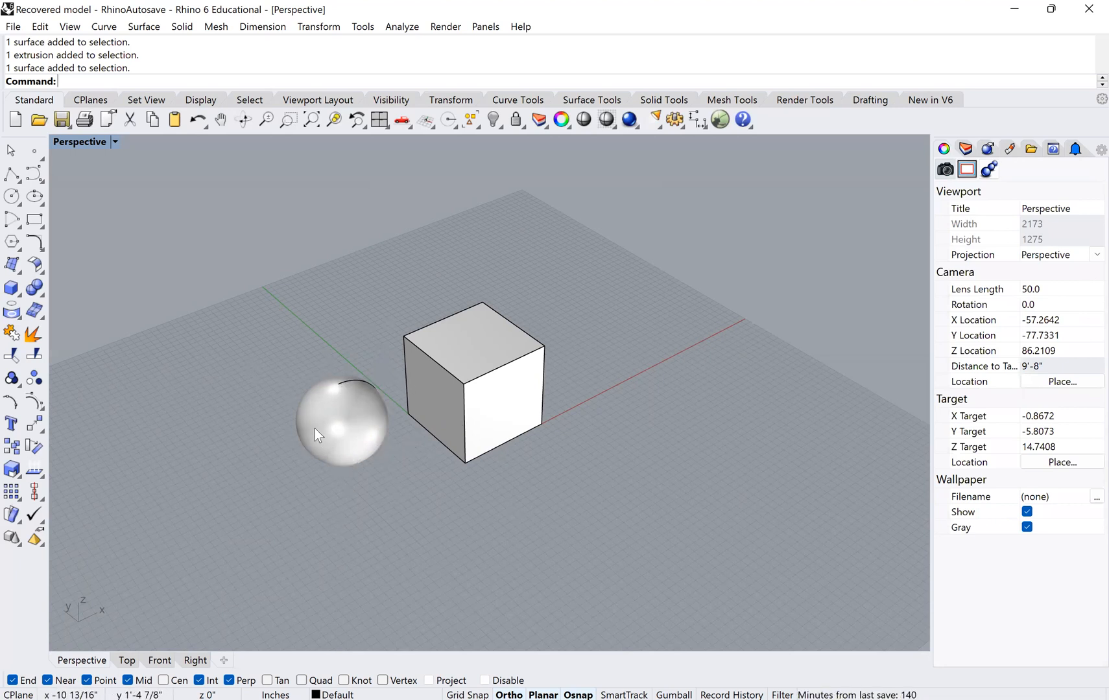
pyautogui.moveTo(412, 476)
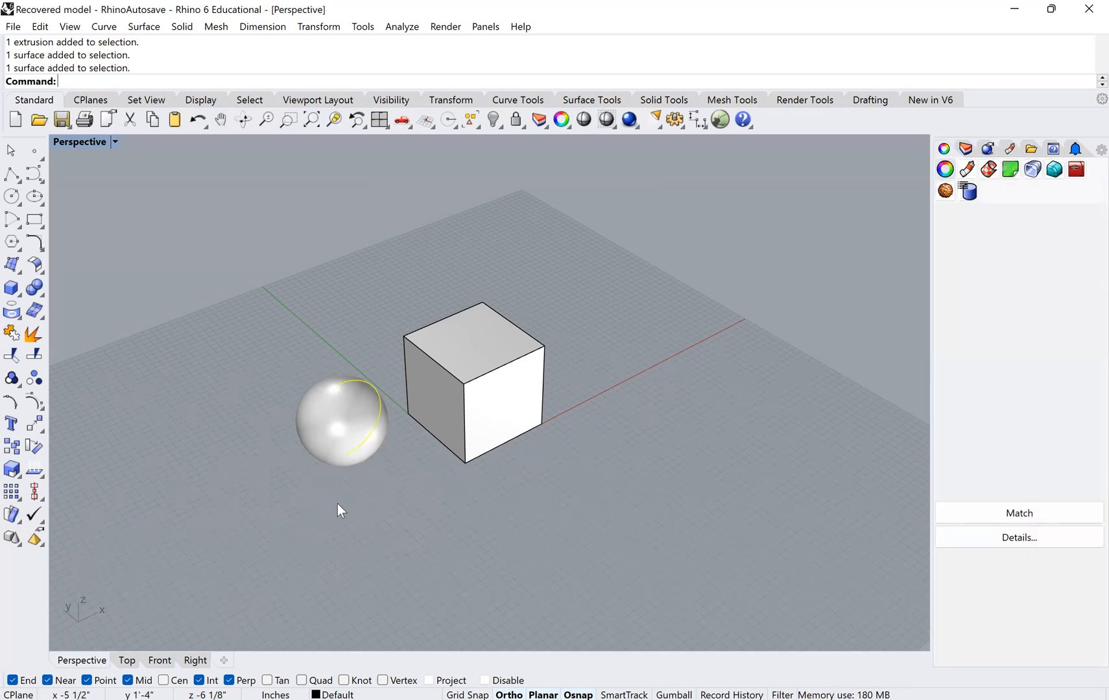
# Move the sphere with Vertical=Yes onto the cube's top so it sinks partly into it
pyautogui.write('M')
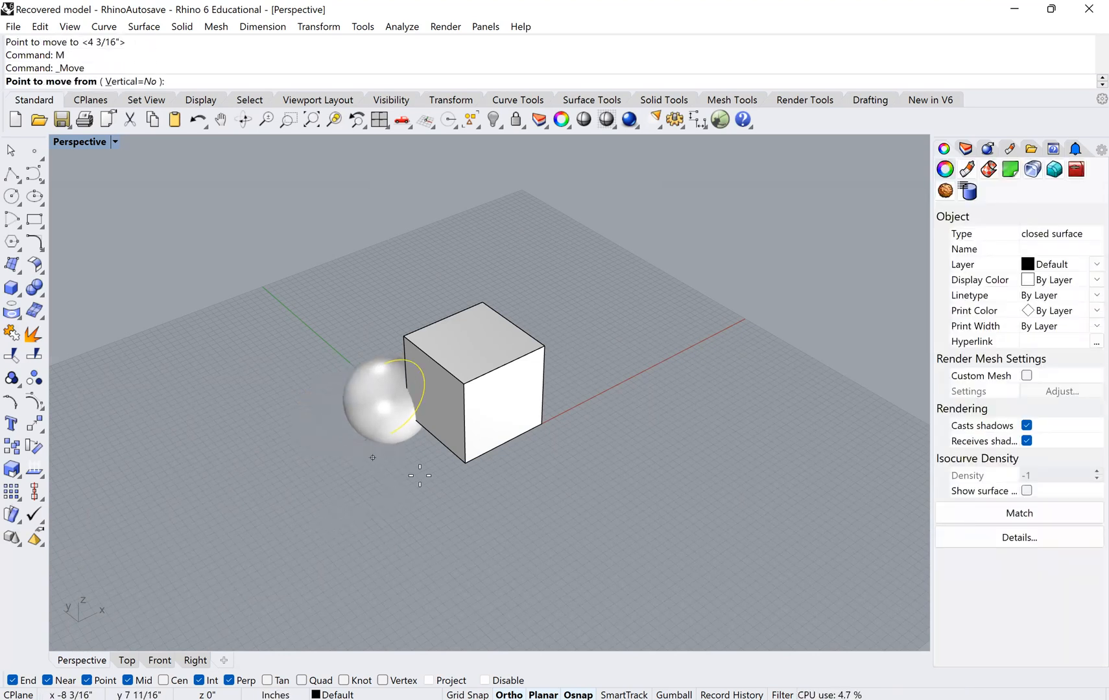
pyautogui.write('v')
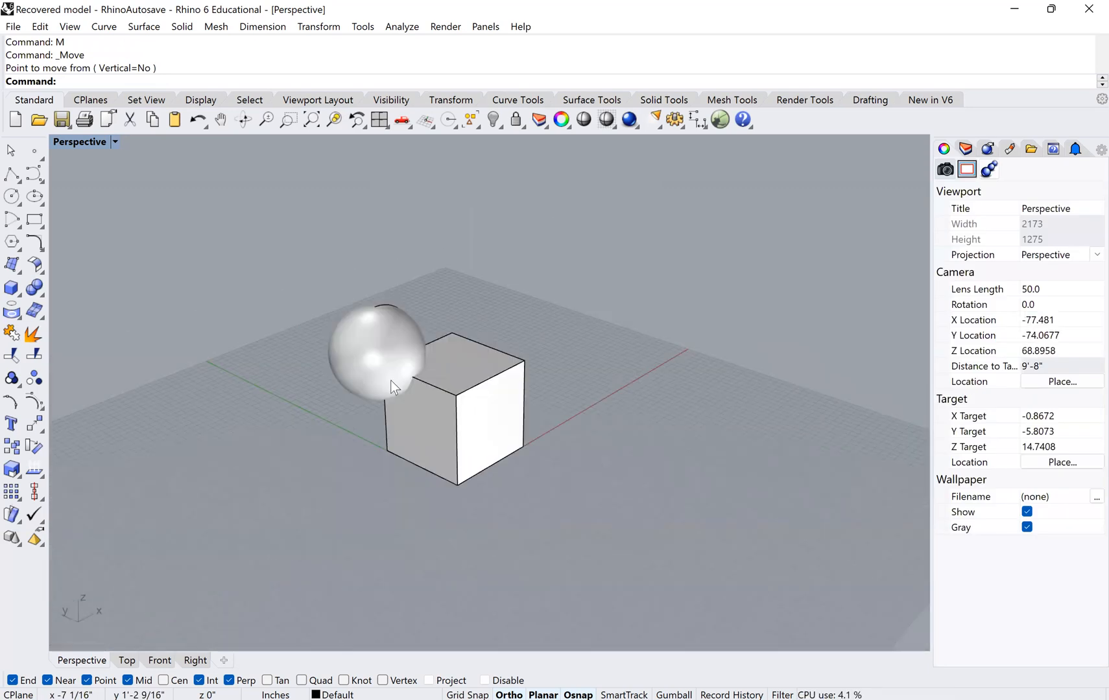
pyautogui.click(381, 354)
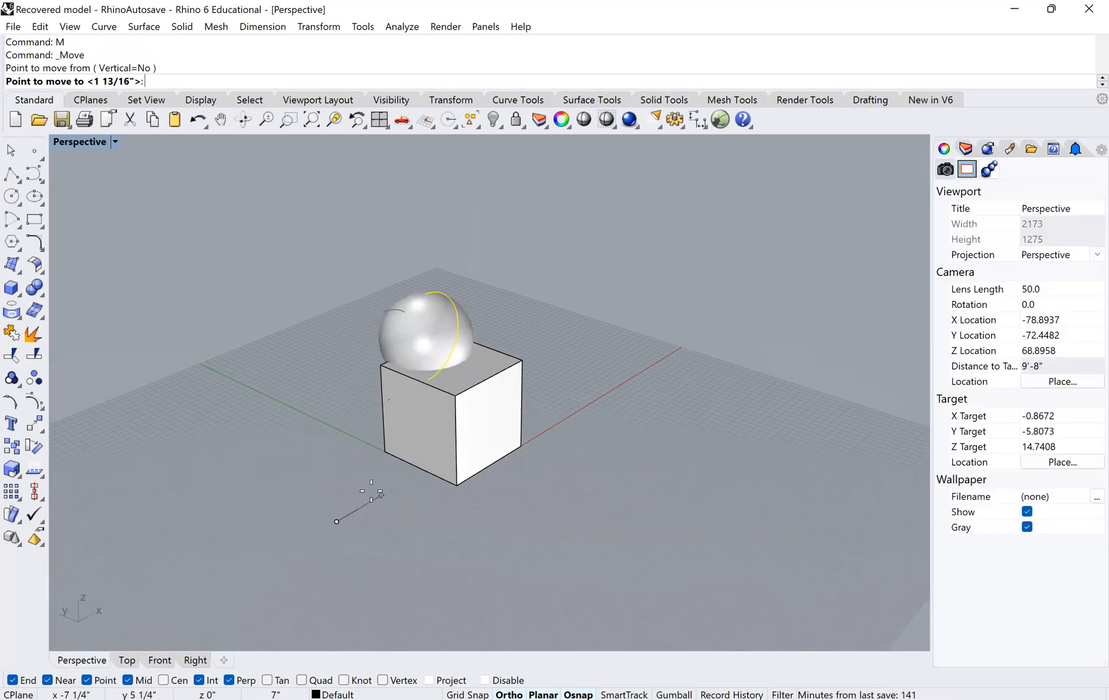
pyautogui.click(444, 416)
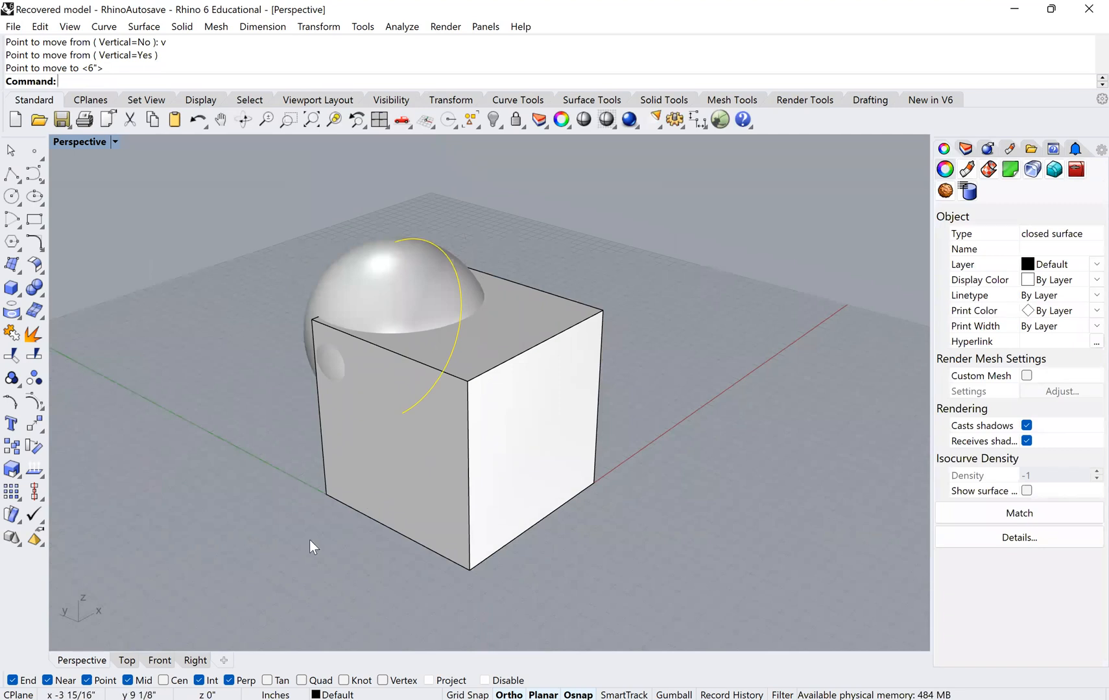
pyautogui.click(314, 536)
pyautogui.write('Copy')
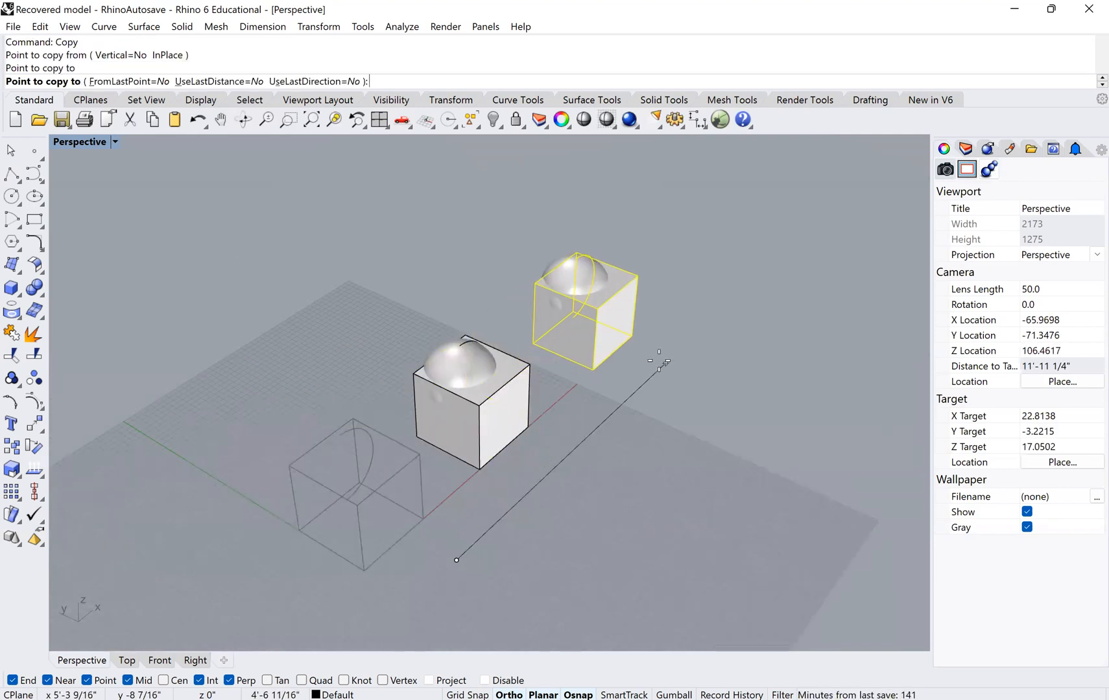
# Copy the cube-and-sphere pair along the x axis into a row of four
pyautogui.click(530, 456)
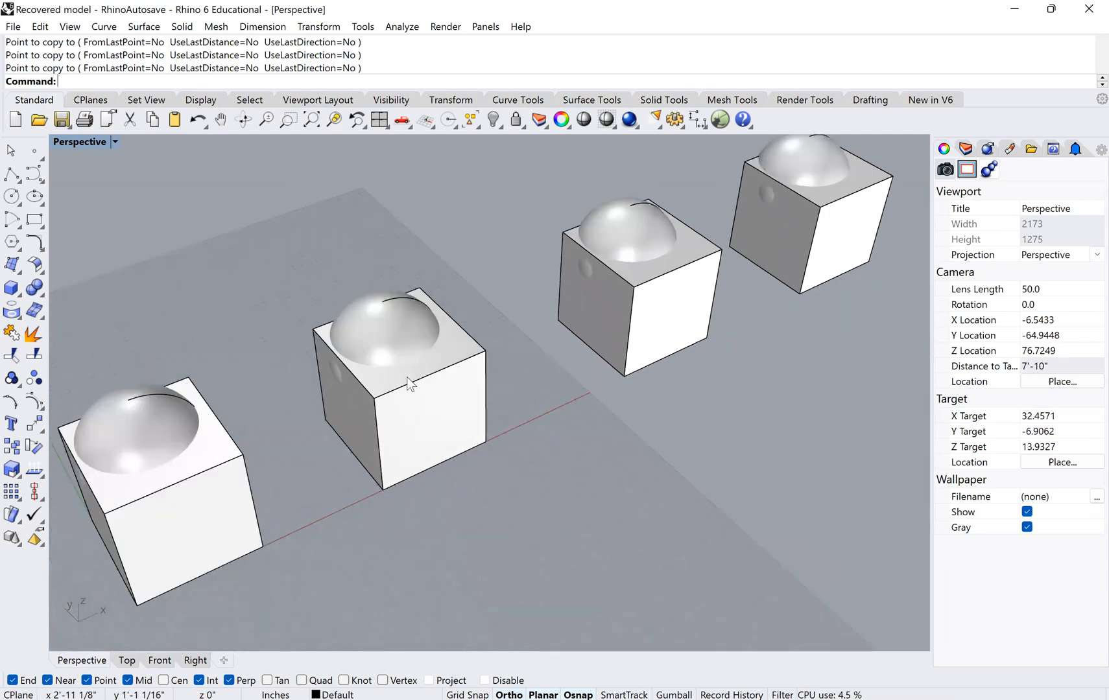
pyautogui.moveTo(460, 460)
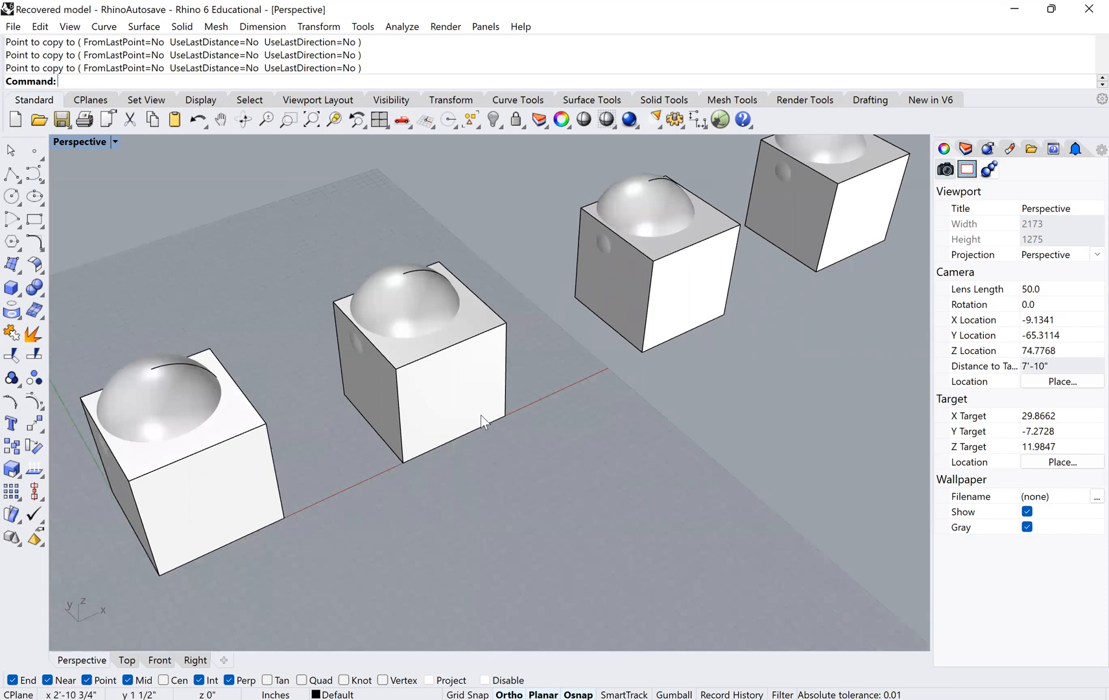
pyautogui.moveTo(432, 389)
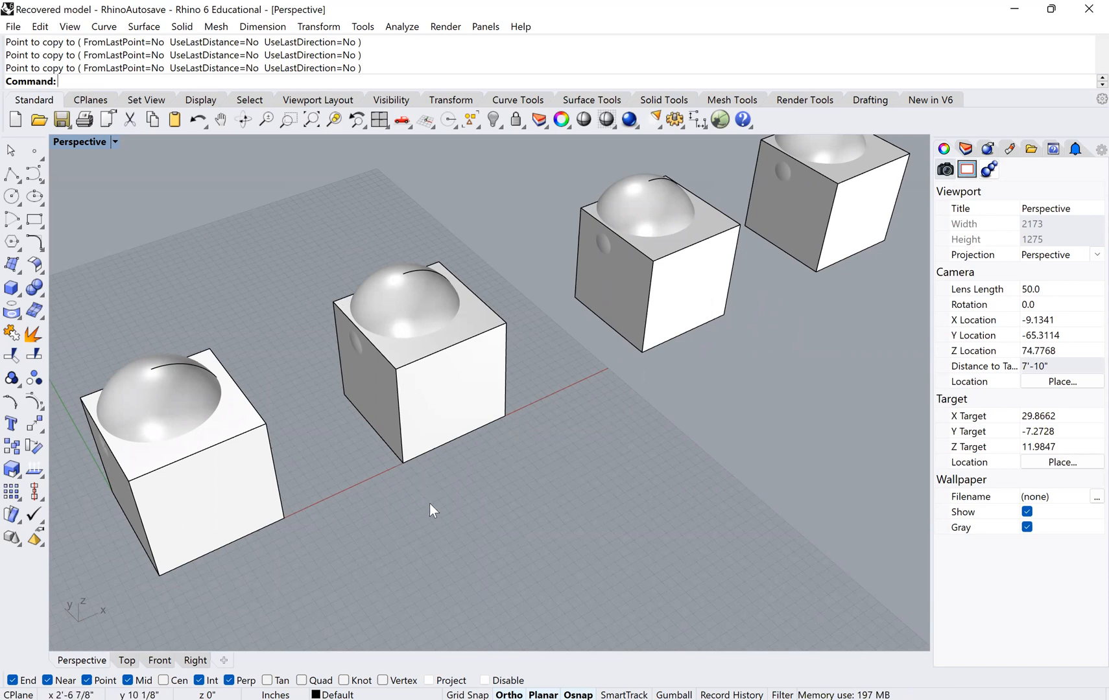
# Start BooleanDifference to subtract the sphere from the second cube
pyautogui.write('Box')
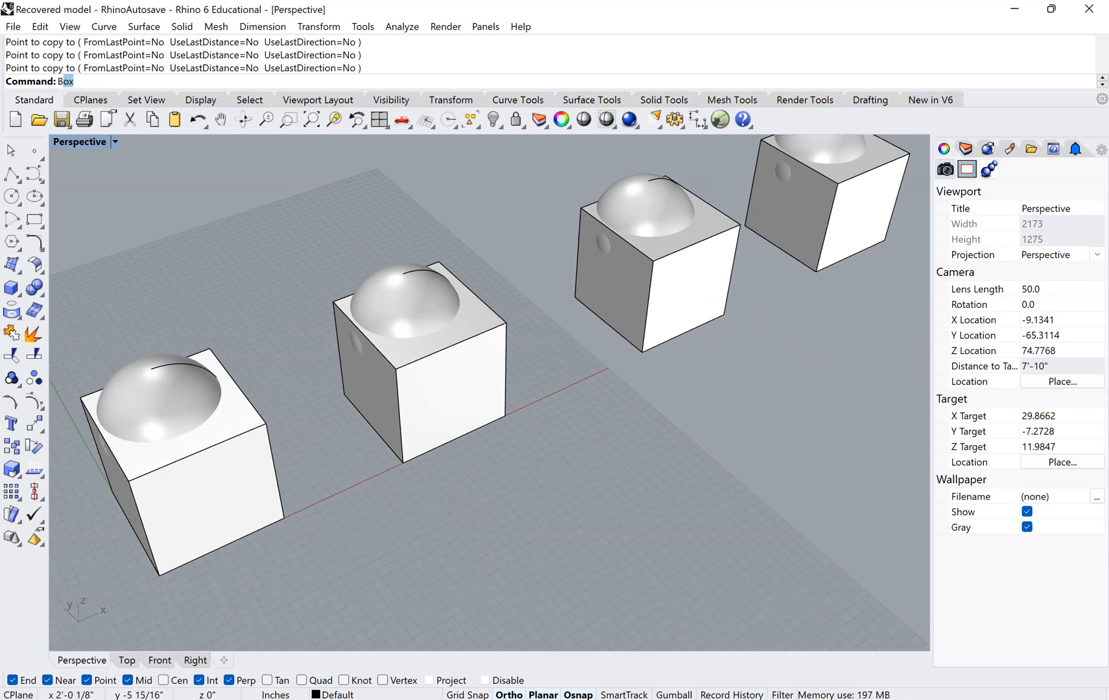
pyautogui.write('BooleanDifference')
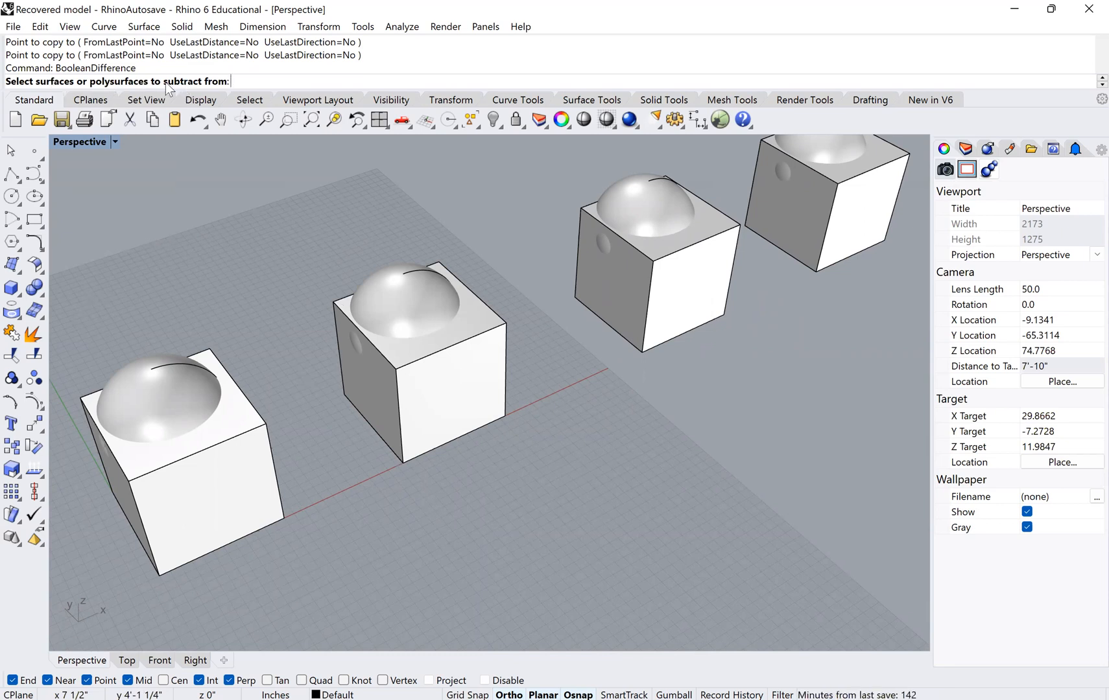
pyautogui.moveTo(496, 434)
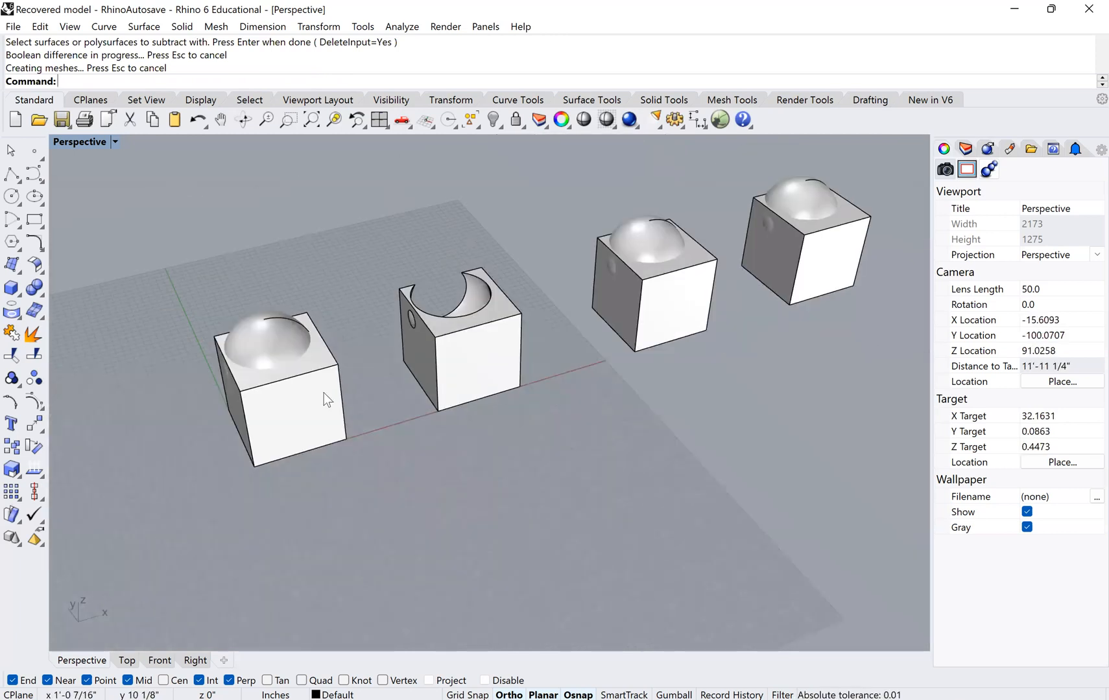
# Move a pair forward in front of the hollowed cube and choose its cube for BooleanDifference
pyautogui.click(279, 396)
pyautogui.write('M')
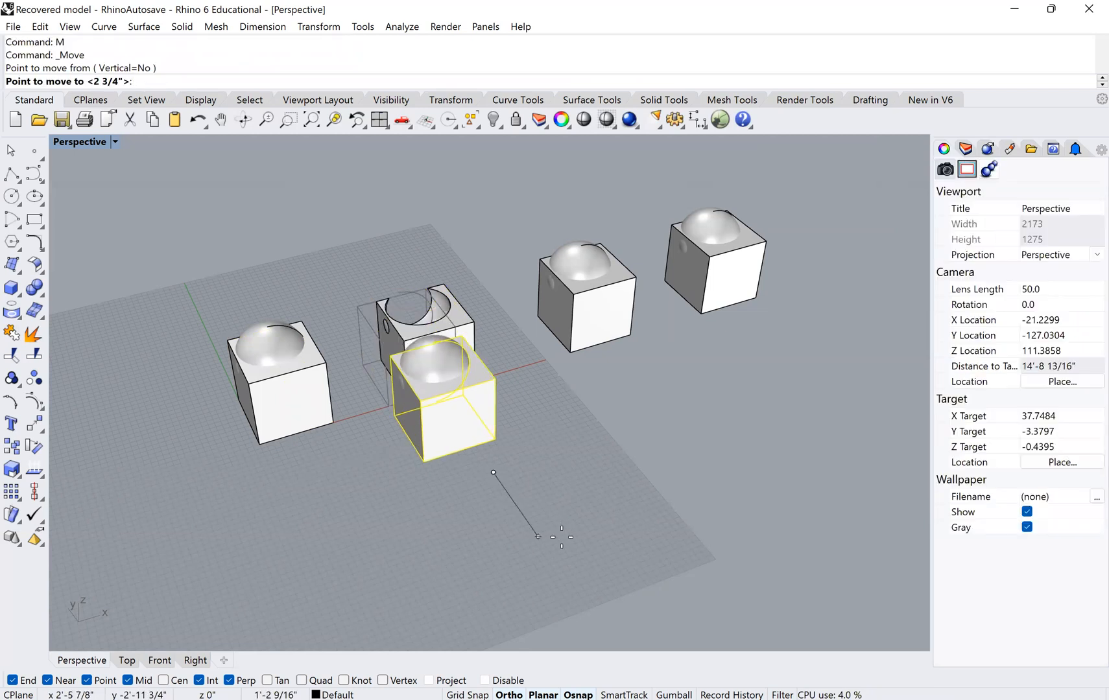
pyautogui.click(486, 520)
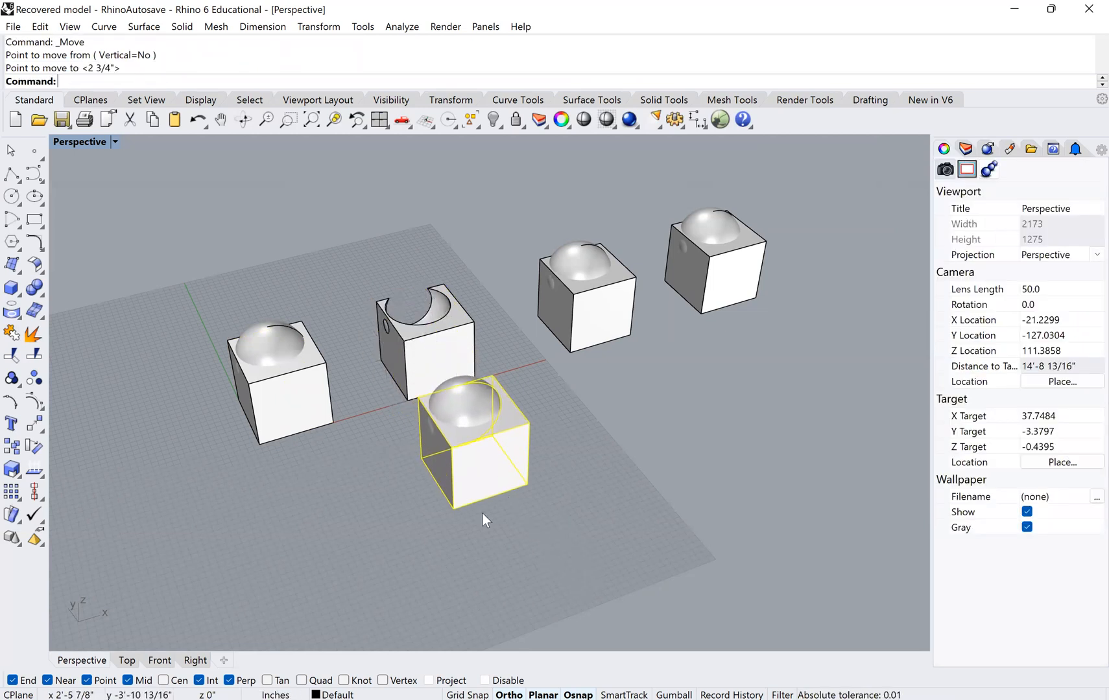
pyautogui.moveTo(417, 463)
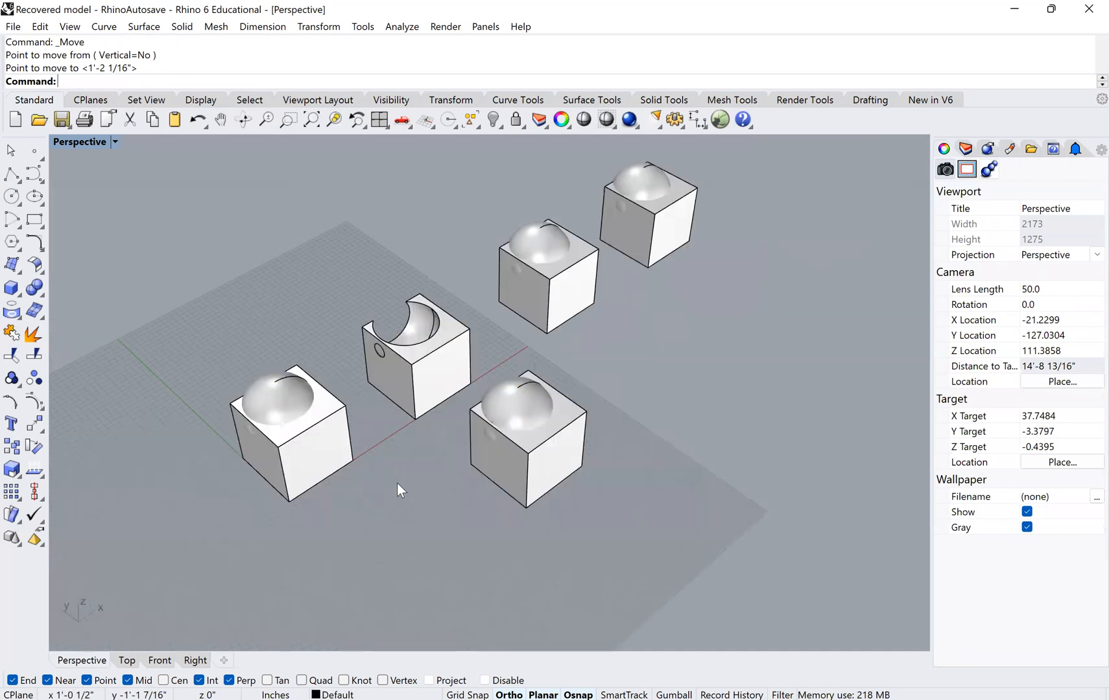
pyautogui.write('BooleanDifference')
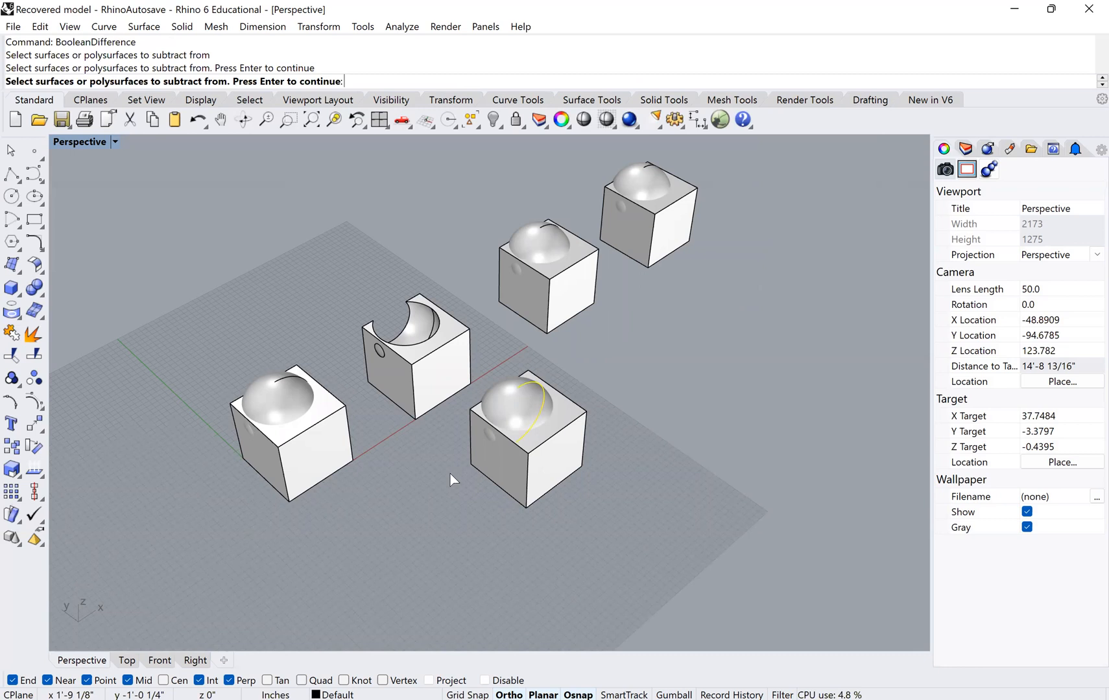
pyautogui.click(527, 438)
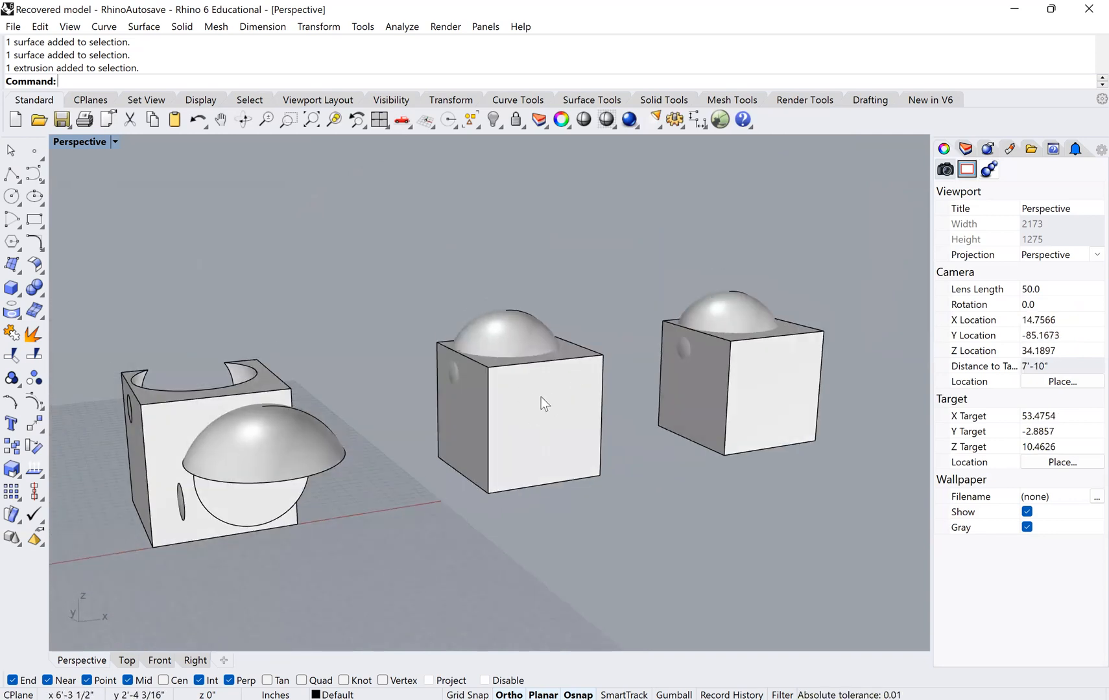
# Fuse the middle cube and sphere into one solid with BooleanUnion and view it Ghosted
pyautogui.click(488, 389)
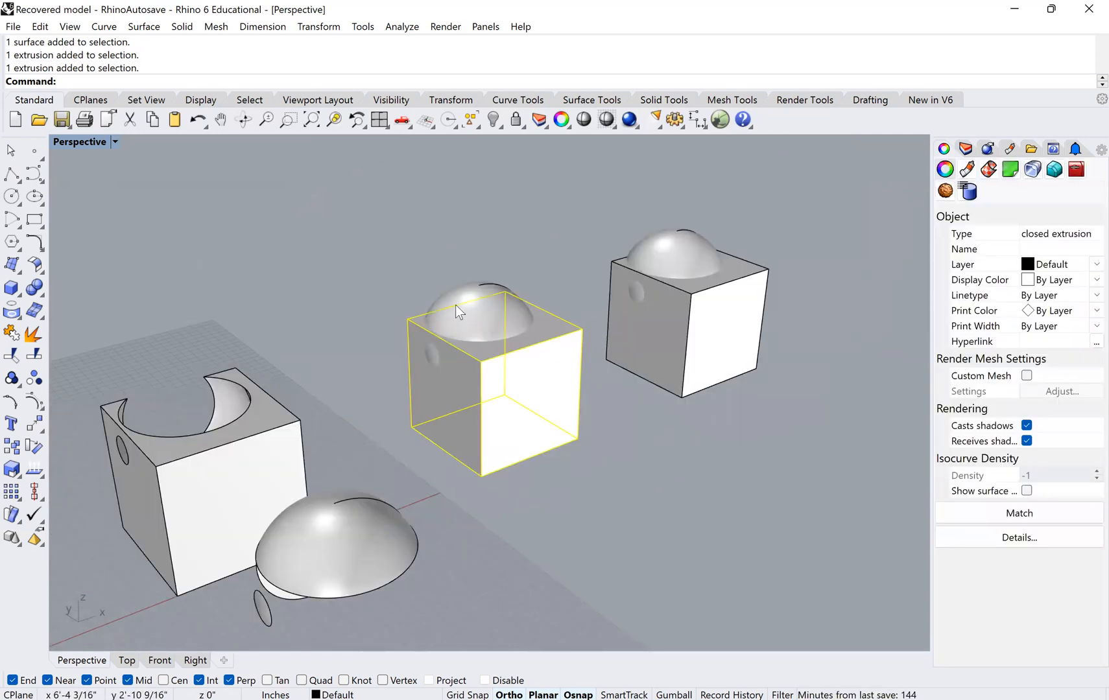
pyautogui.click(355, 287)
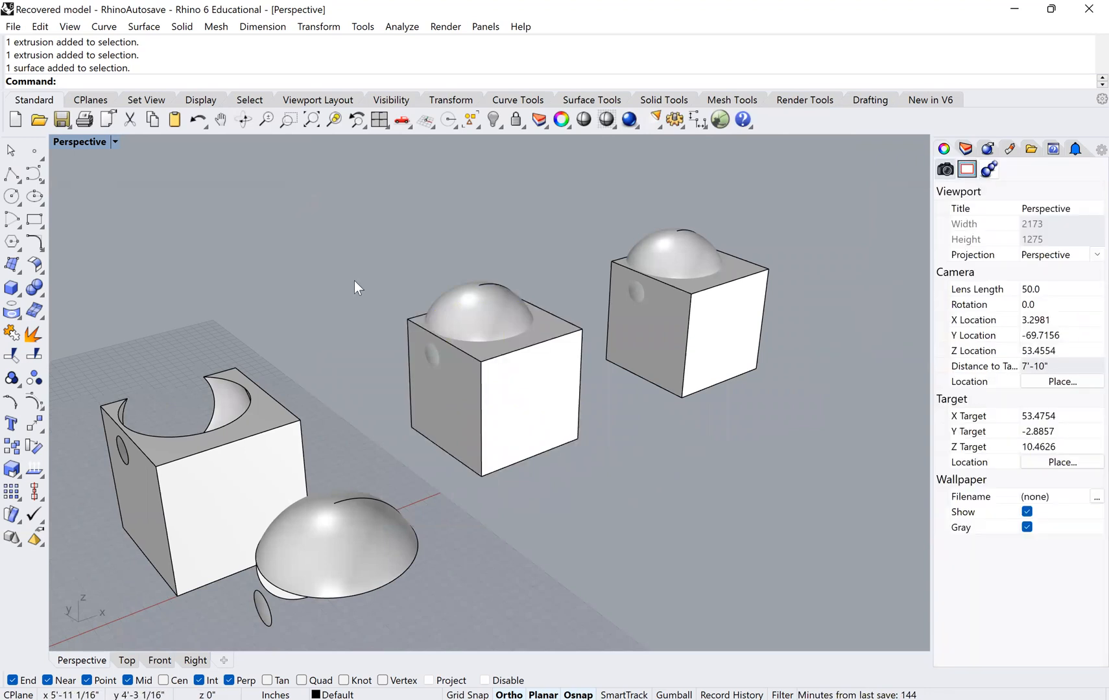
pyautogui.write('BooleanDifference')
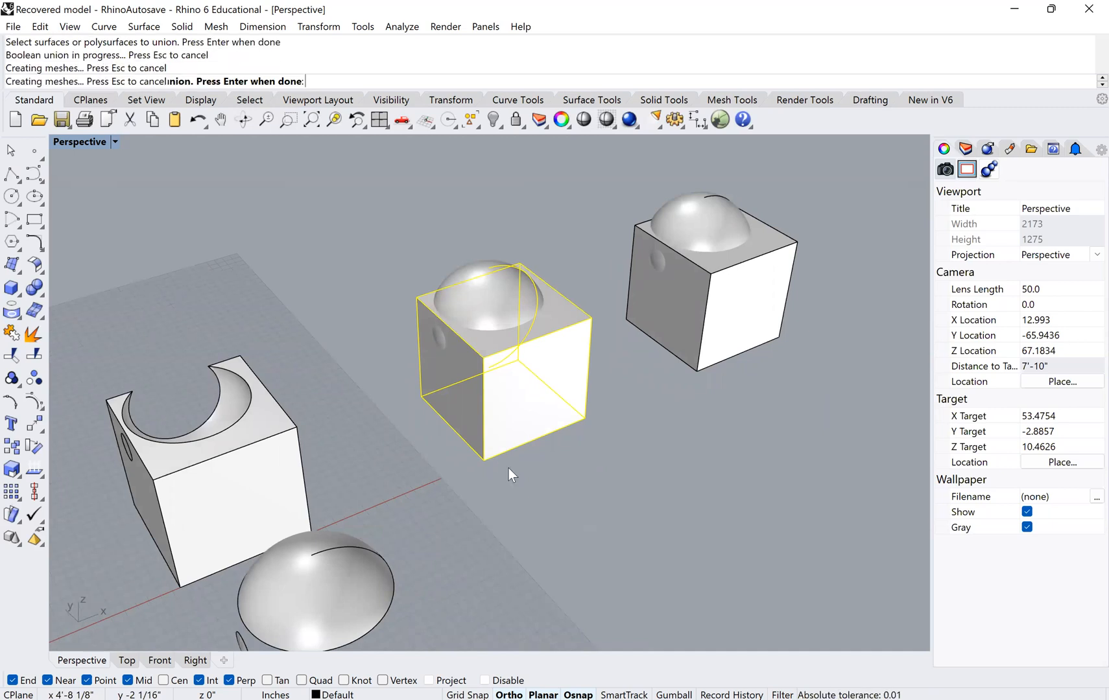
pyautogui.press('Return')
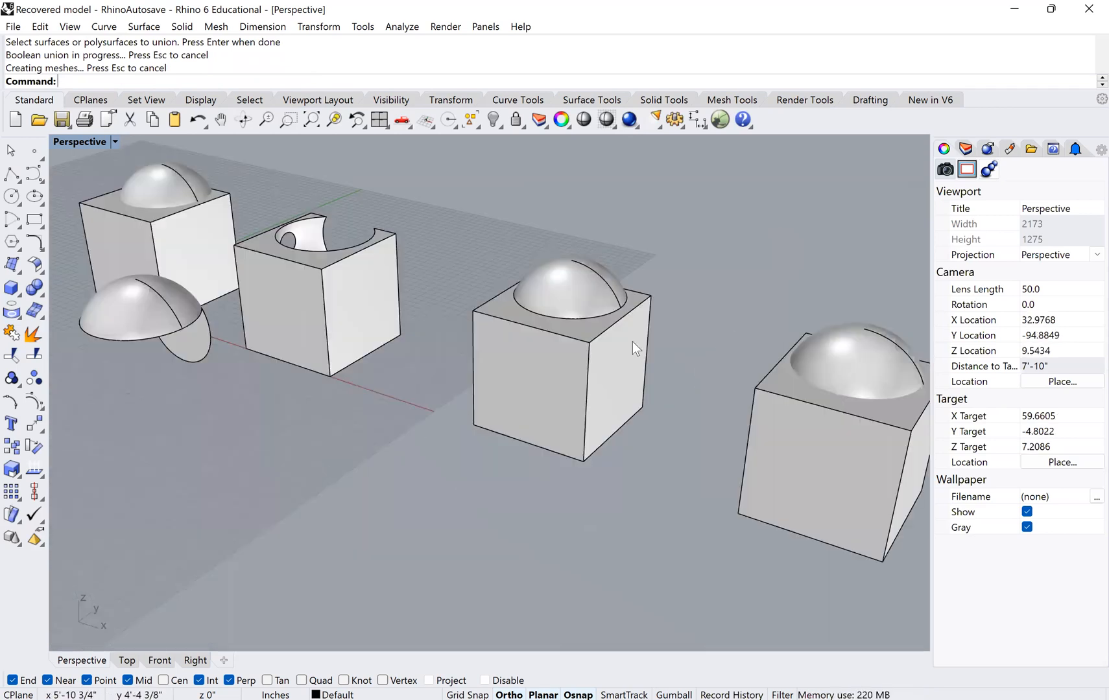
pyautogui.click(561, 346)
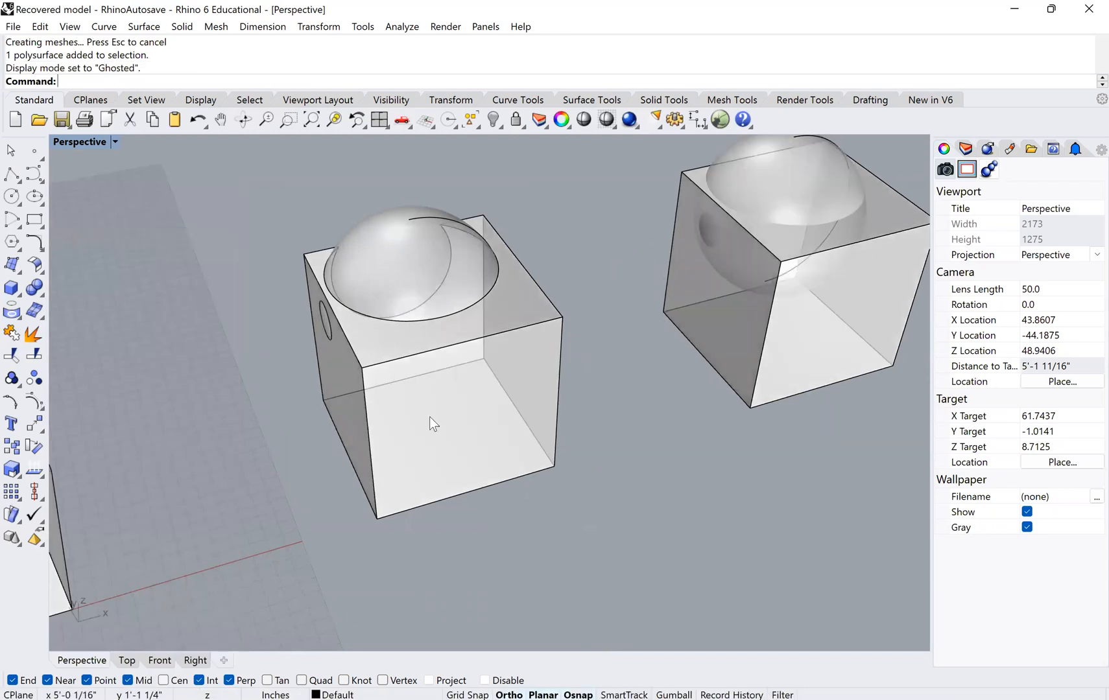
pyautogui.scroll(3)
pyautogui.write('Boolean')
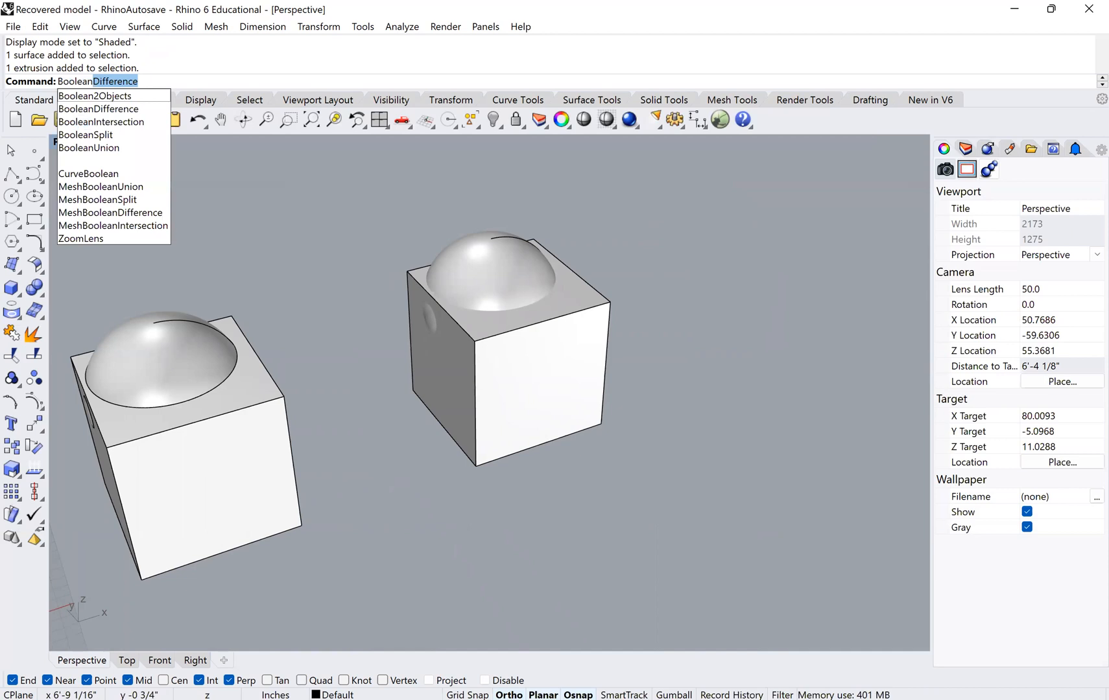
# Split the cube with its sphere as the cutting object using BooleanSplit
pyautogui.click(86, 135)
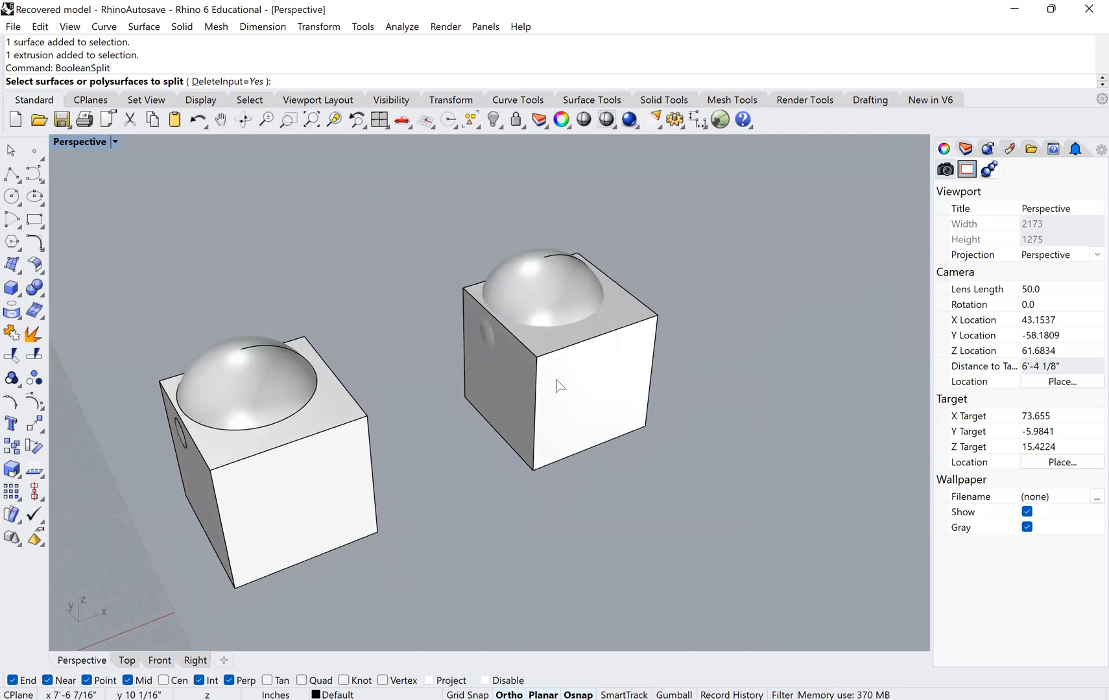
pyautogui.click(558, 346)
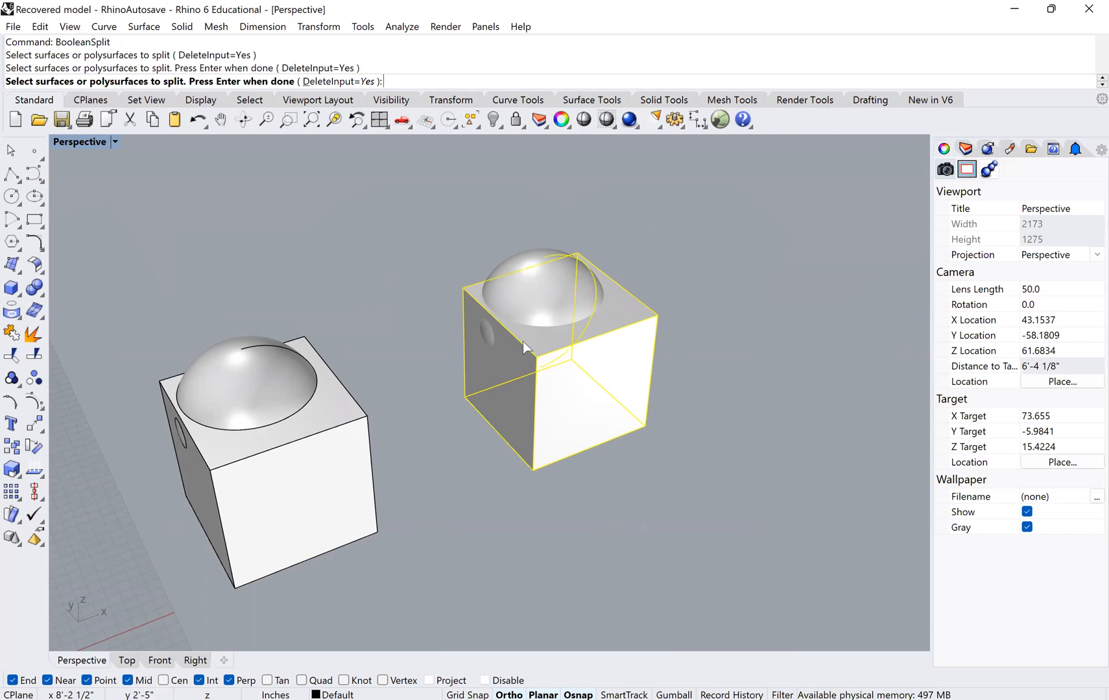
pyautogui.moveTo(527, 357)
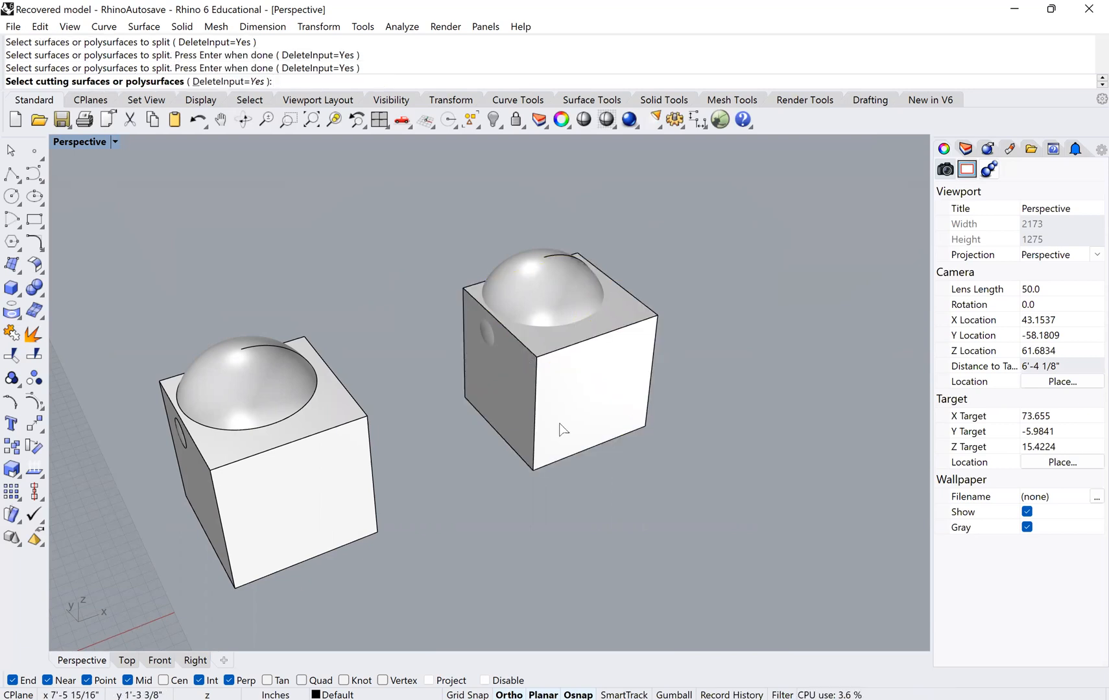
pyautogui.click(559, 354)
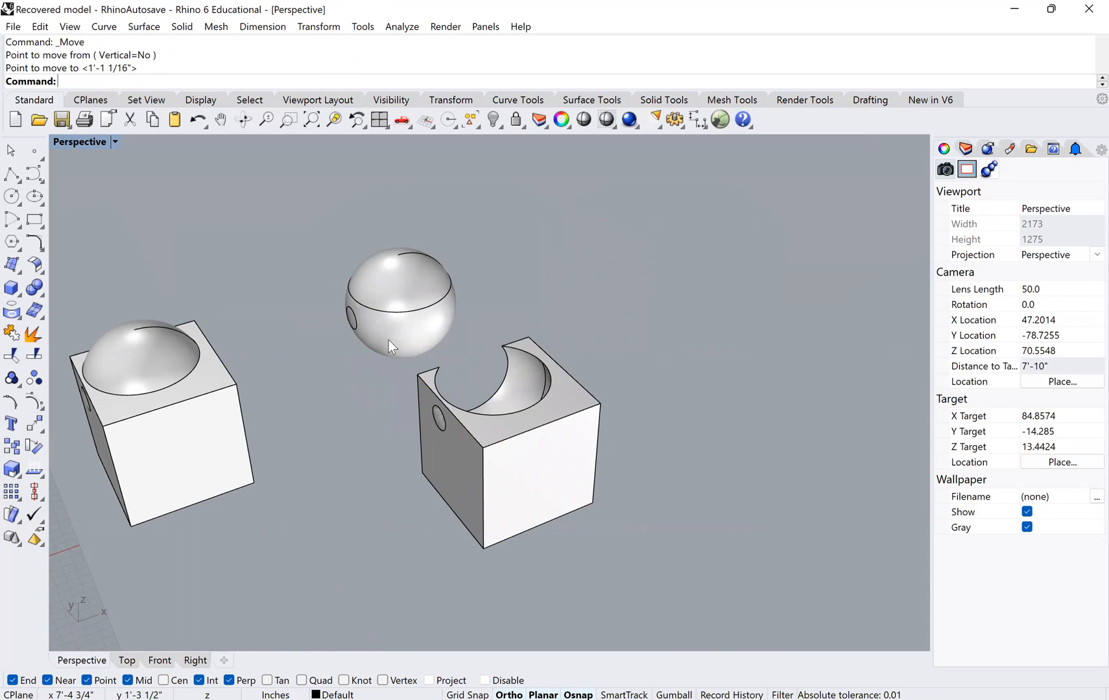
# Pick the split polysurface pieces and the rounded cap to pull them apart in the row
pyautogui.click(400, 305)
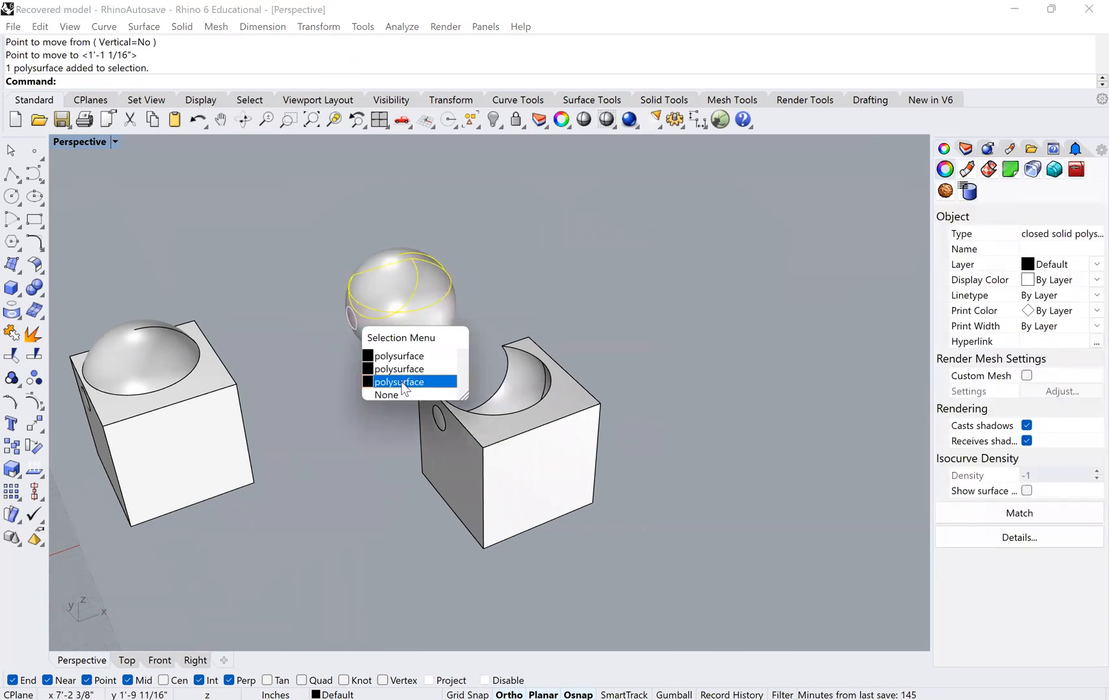
pyautogui.click(399, 383)
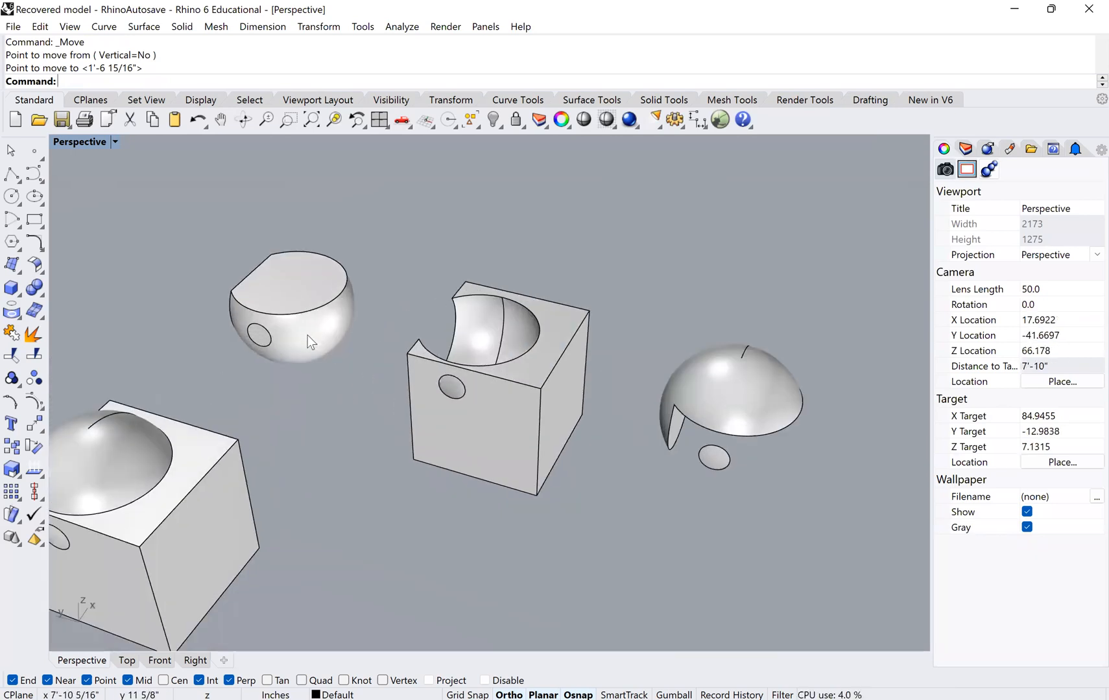
pyautogui.click(309, 341)
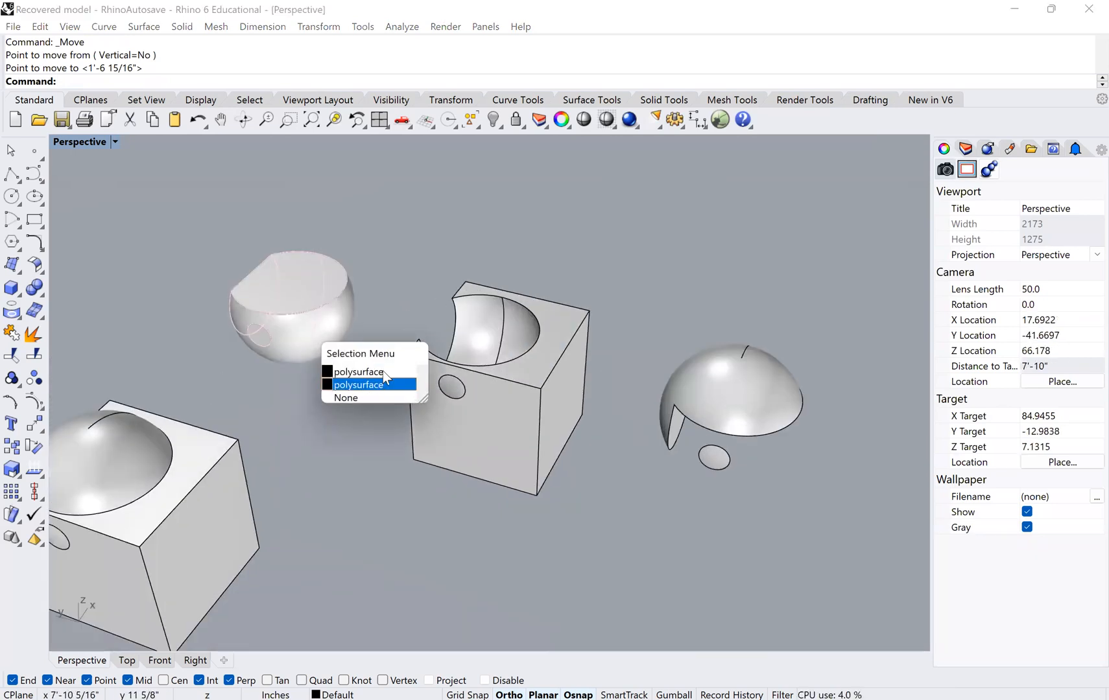
pyautogui.moveTo(268, 417)
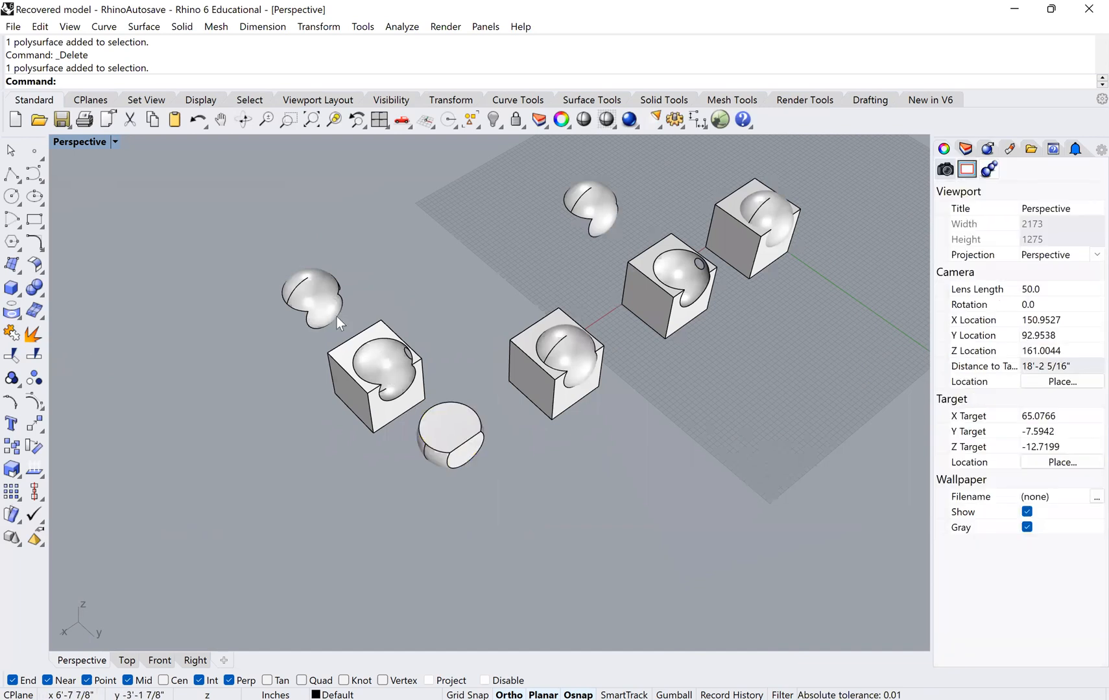
pyautogui.moveTo(362, 403)
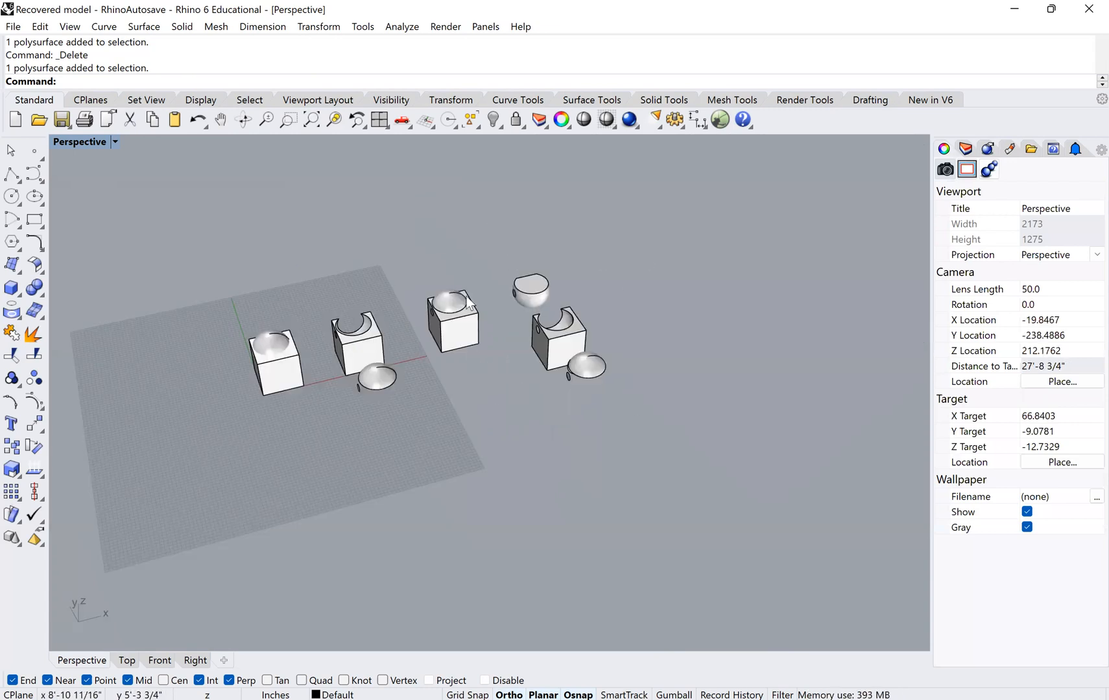
pyautogui.moveTo(353, 409)
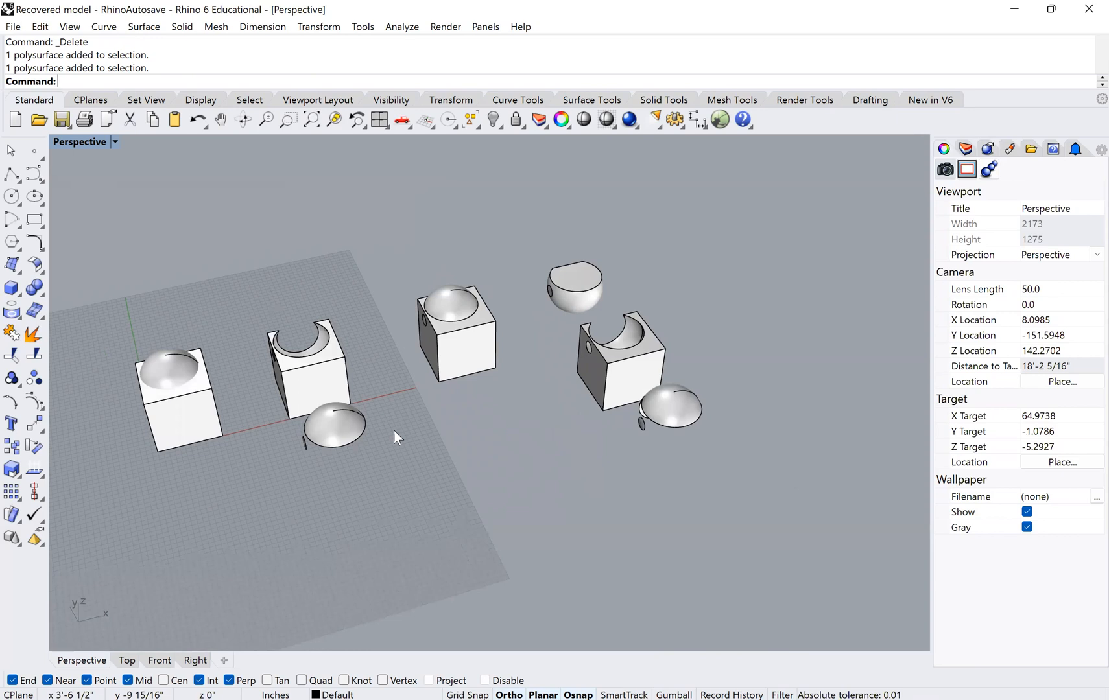
# Run BooleanIntersection on the leftmost cube and sphere, leaving only their shared rounded chunk
pyautogui.write('BooleanDifference')
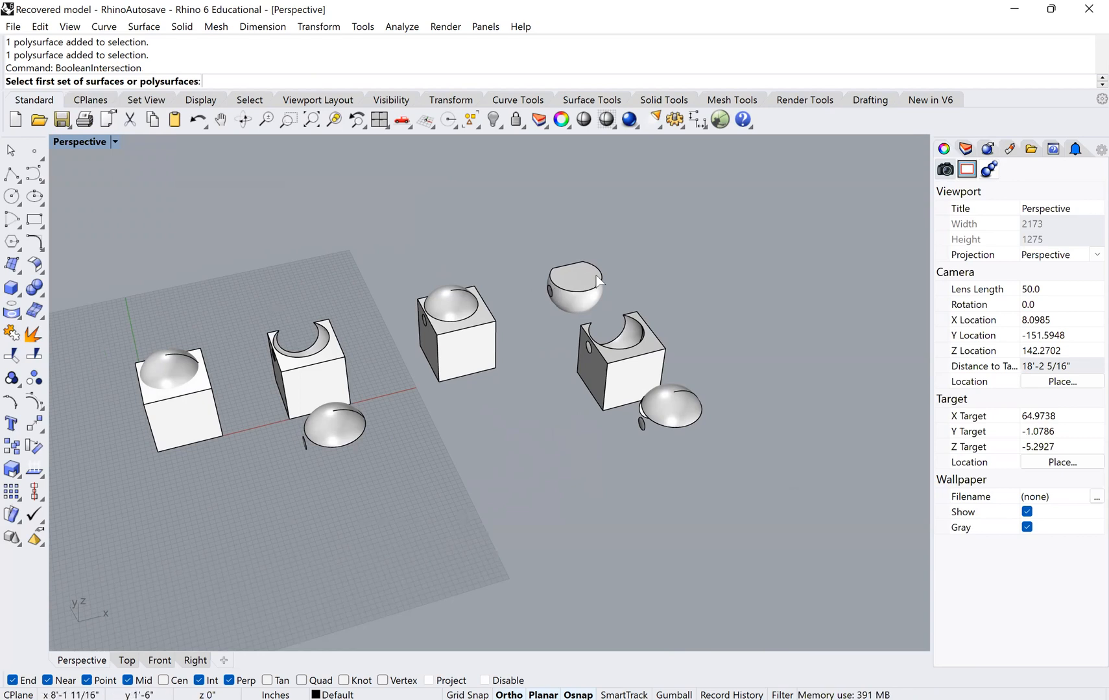
pyautogui.click(458, 344)
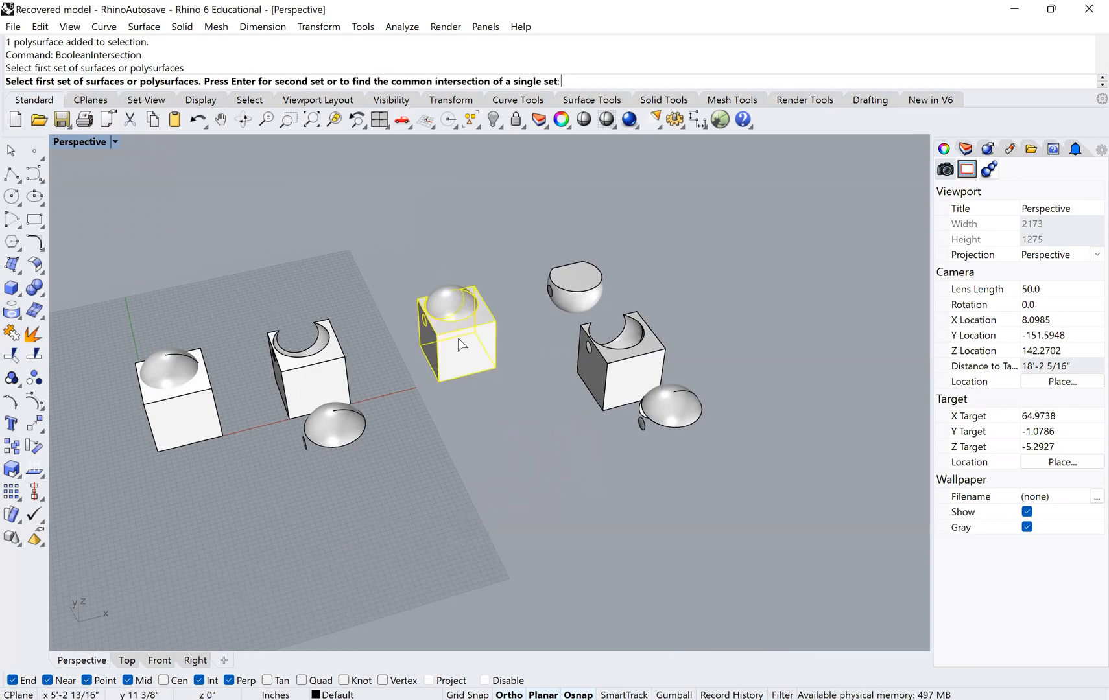
pyautogui.moveTo(457, 347)
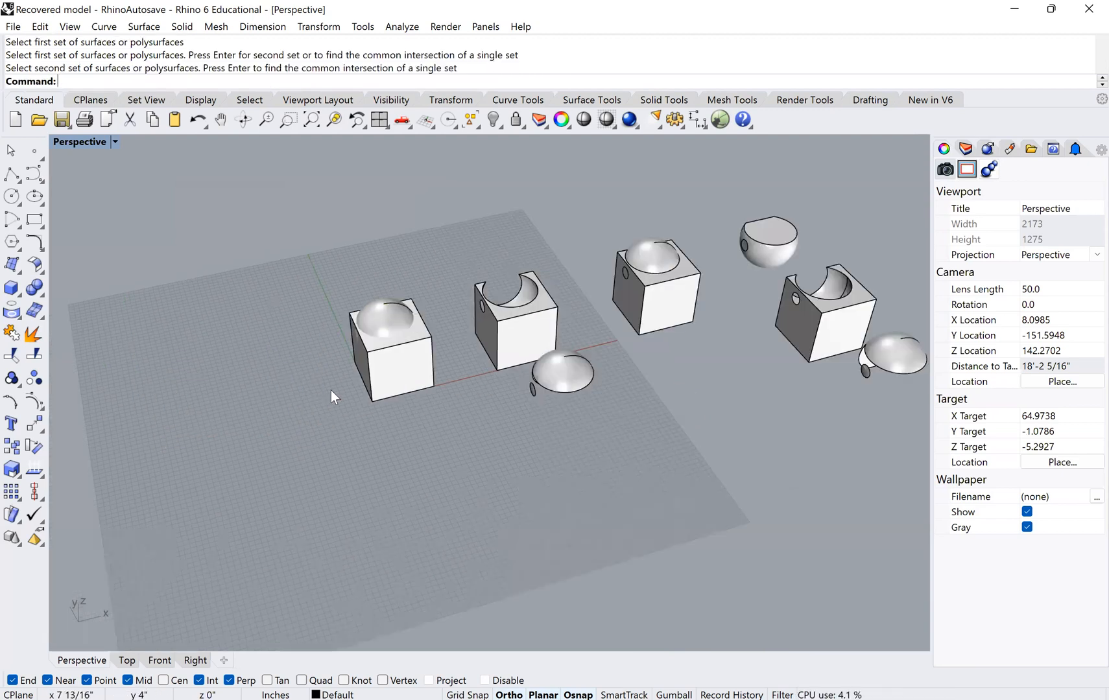
pyautogui.click(392, 346)
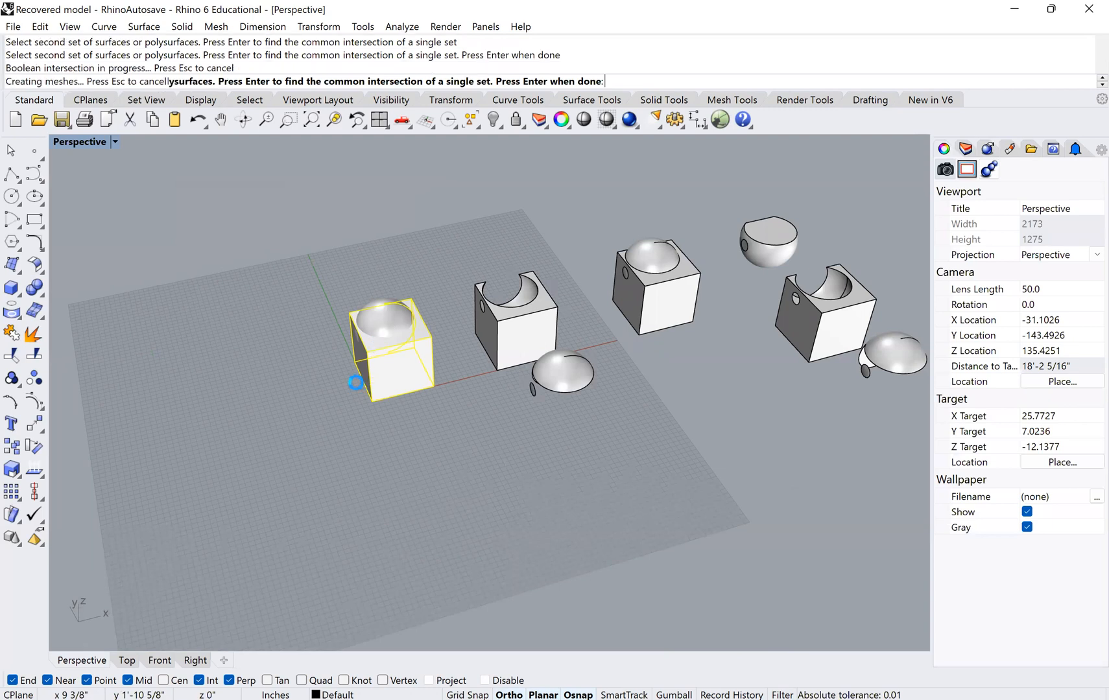
pyautogui.press('Return')
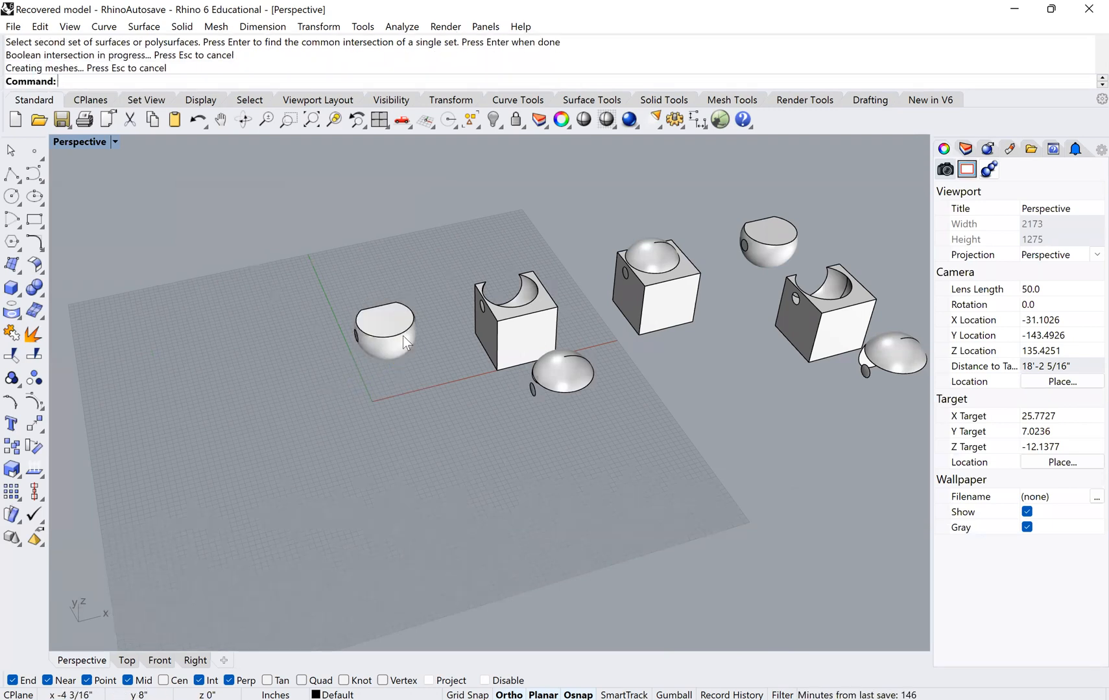
pyautogui.moveTo(403, 406)
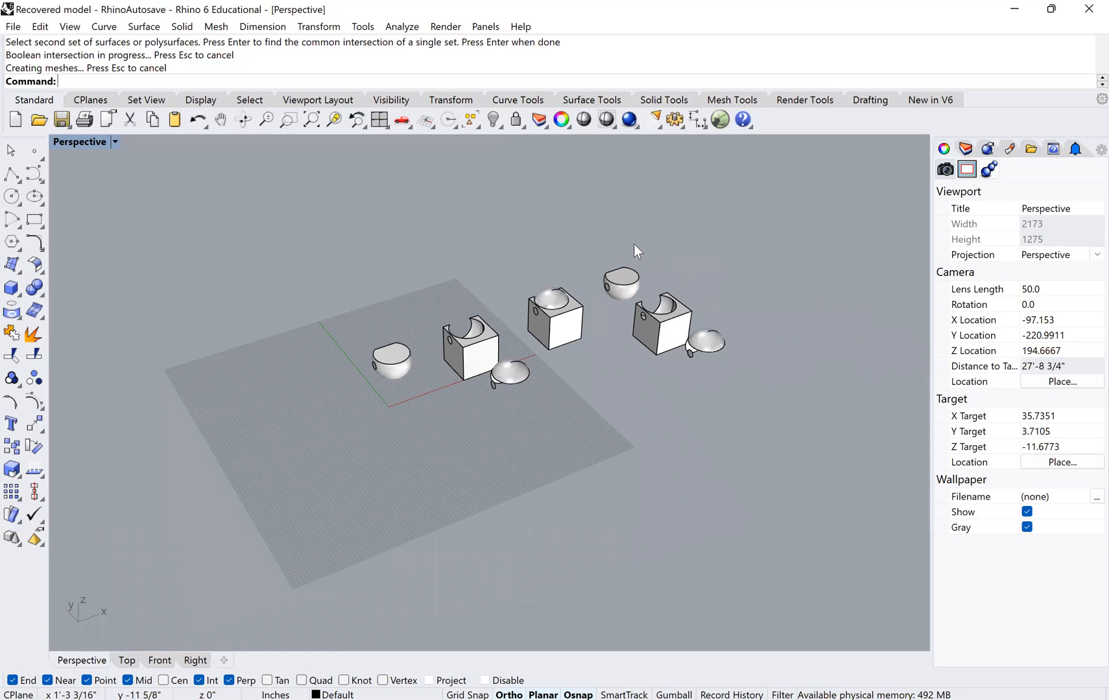
pyautogui.moveTo(433, 422)
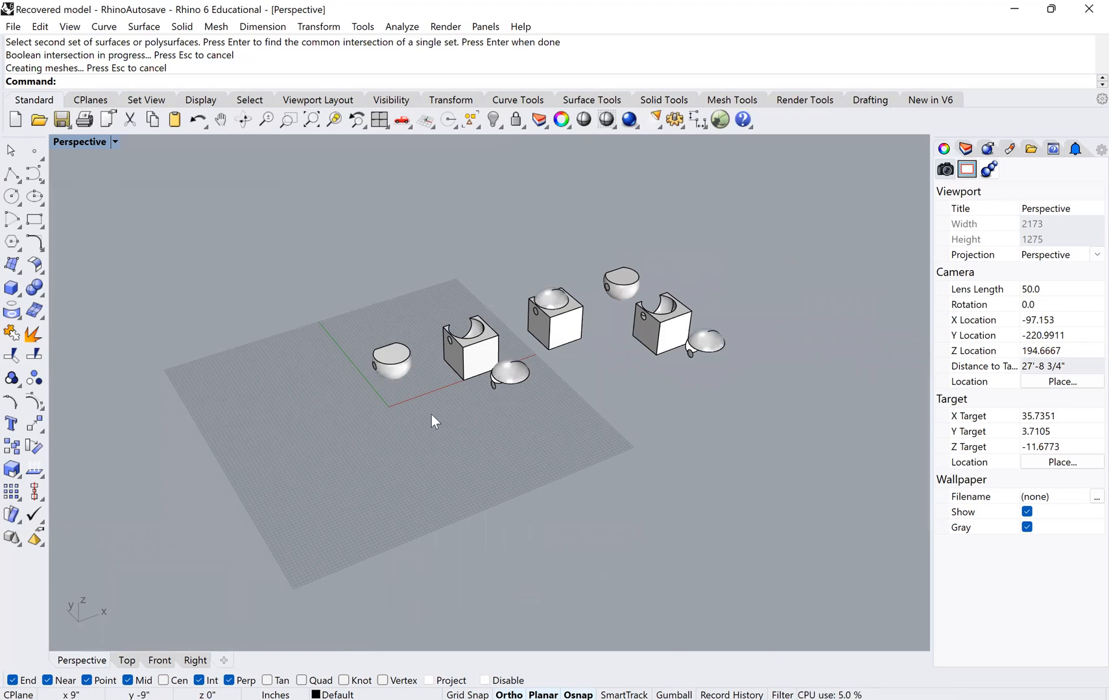
pyautogui.moveTo(549, 225)
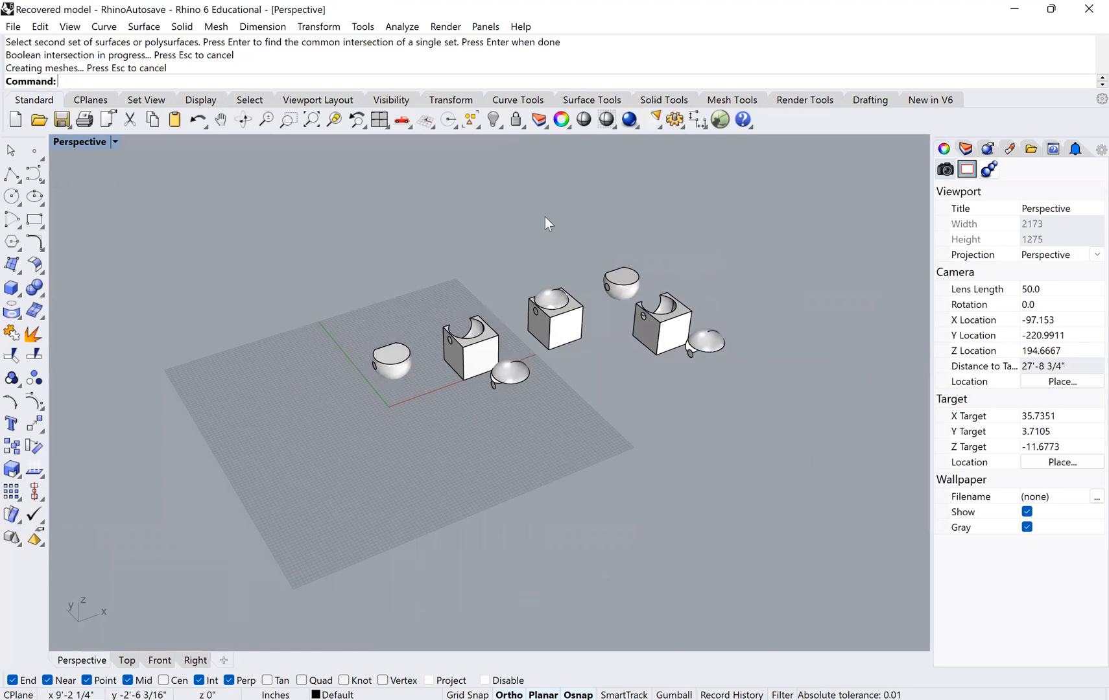
pyautogui.moveTo(395, 350)
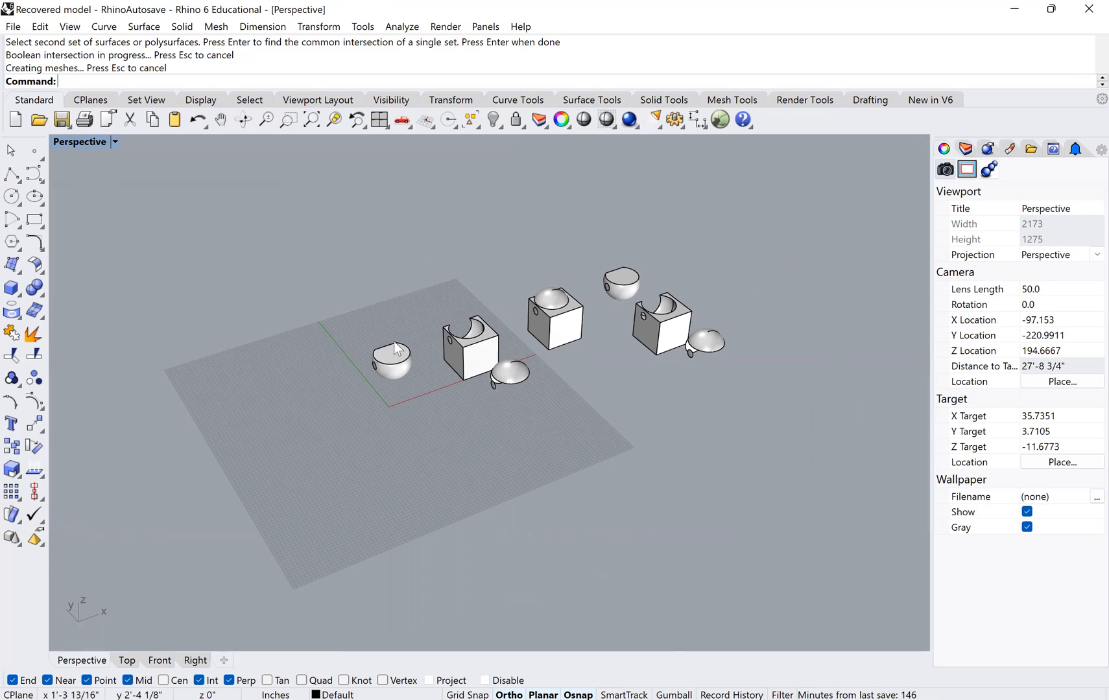
pyautogui.moveTo(559, 438)
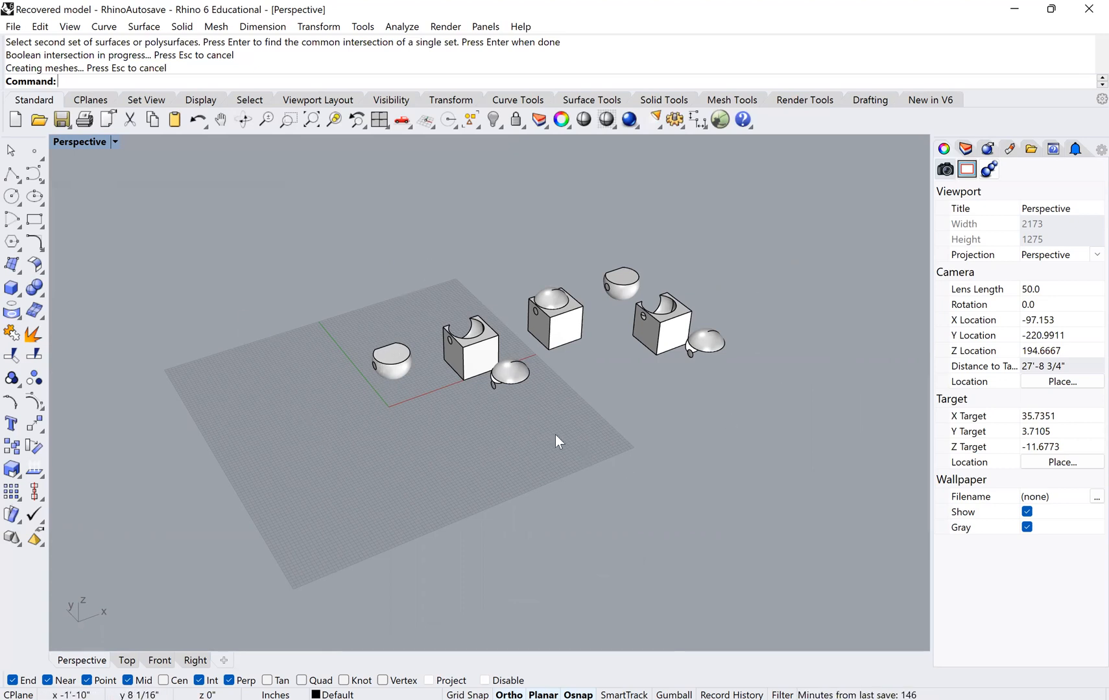
pyautogui.moveTo(369, 411)
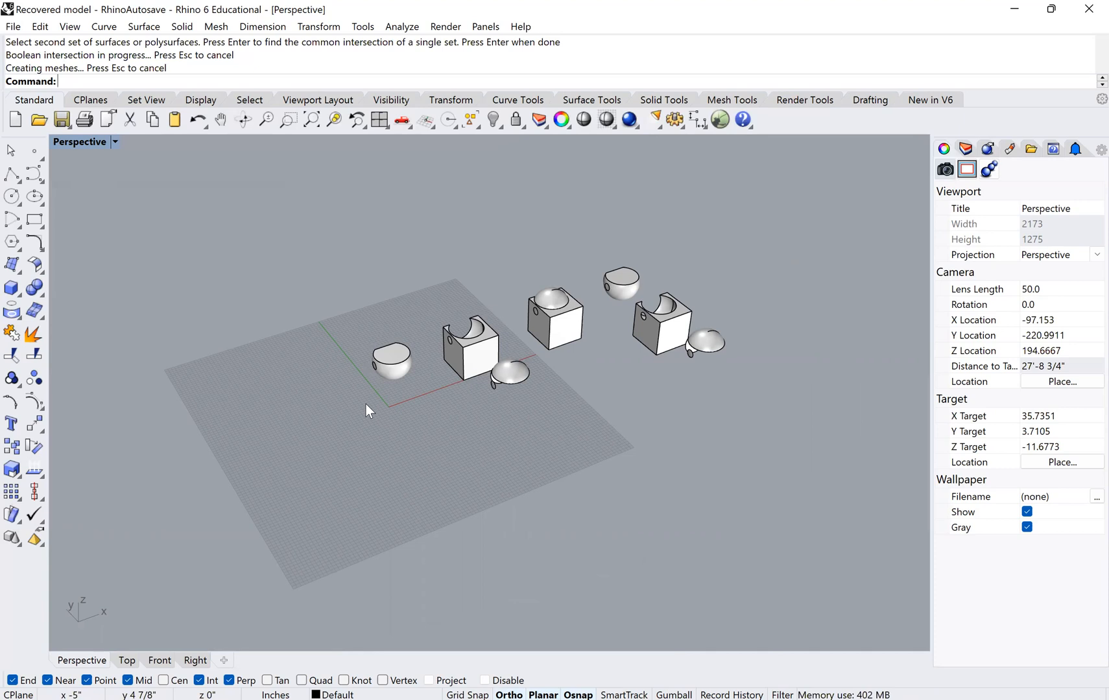
# Undo, then start a rectangle at the front cube's bottom corner
pyautogui.press('ctrl+z')
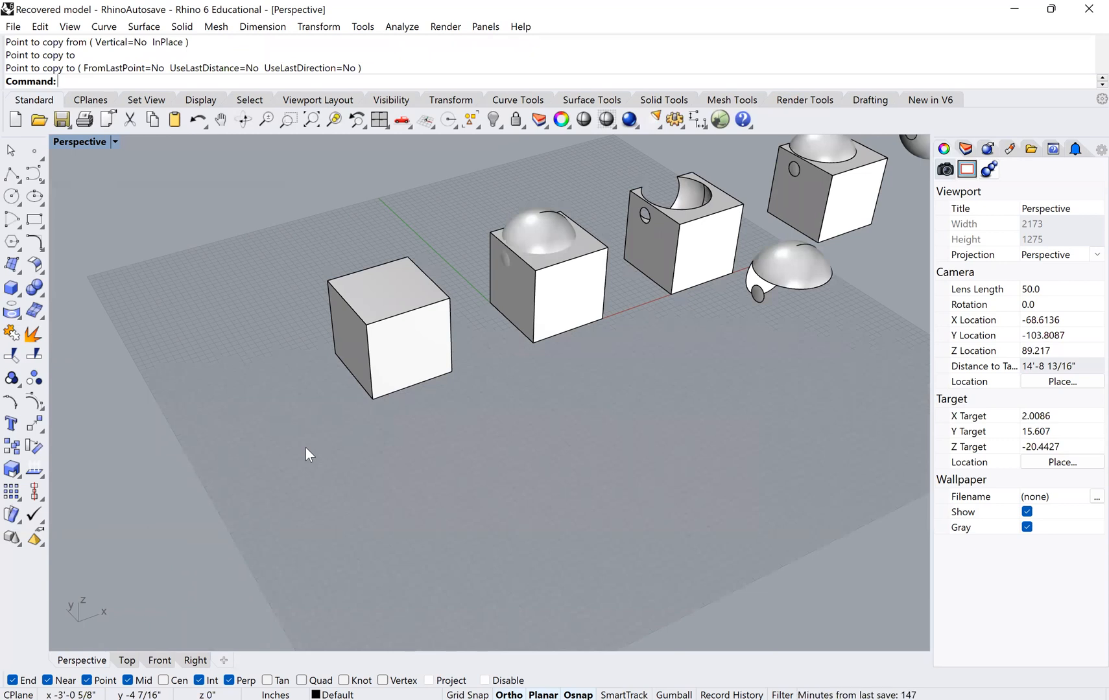
pyautogui.moveTo(76, 252)
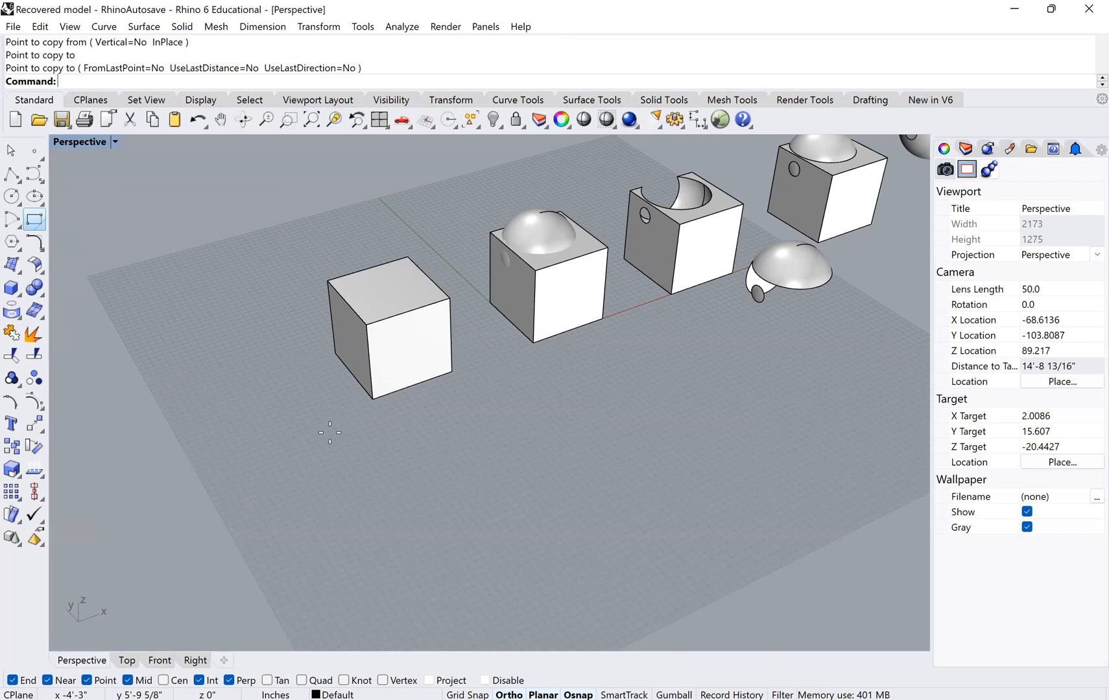
pyautogui.click(334, 427)
pyautogui.write('Ext')
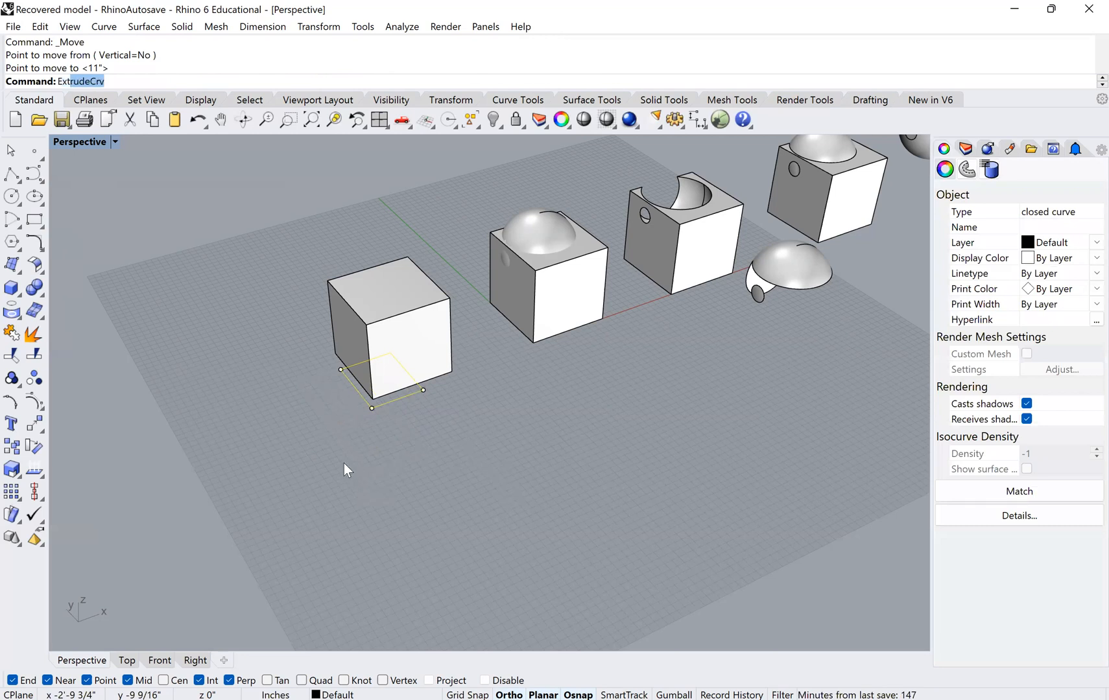
pyautogui.moveTo(282, 332)
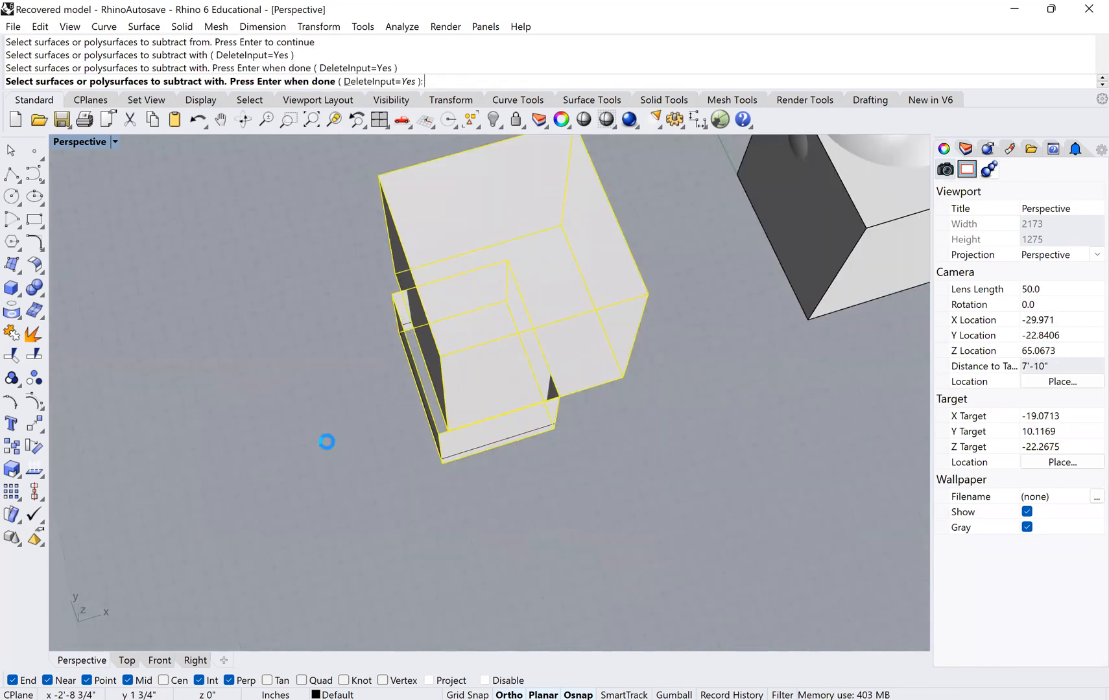
# Run the failing BooleanDifference with the open extrusion, check its Properties, and select the leftover curve to delete
pyautogui.press('Return')
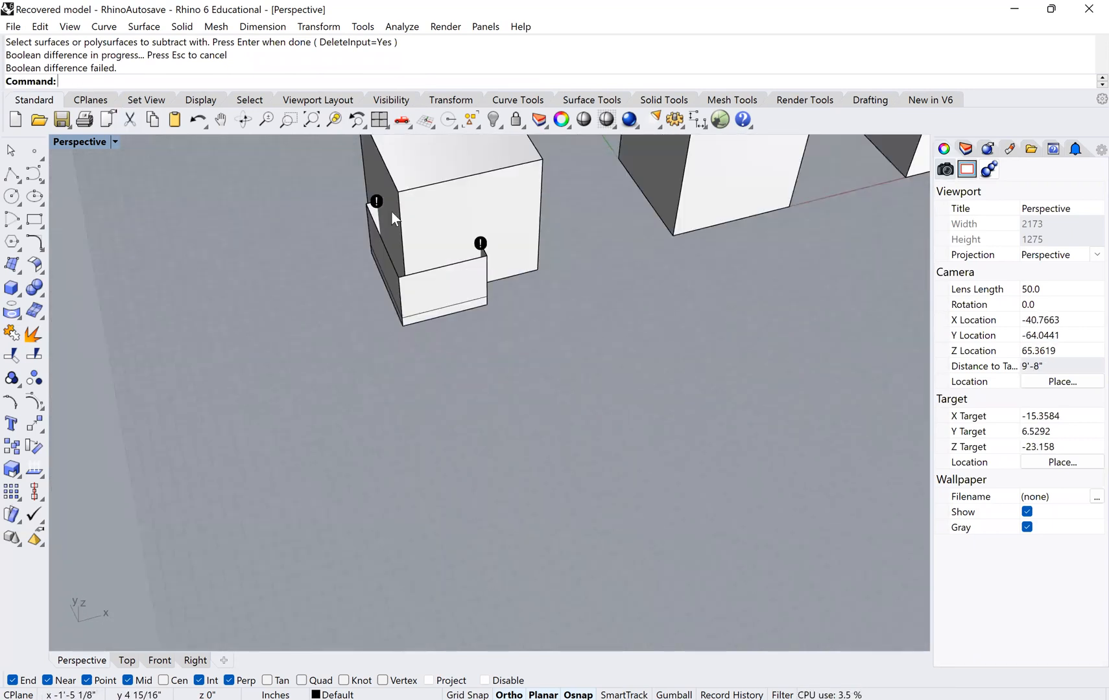
pyautogui.click(453, 297)
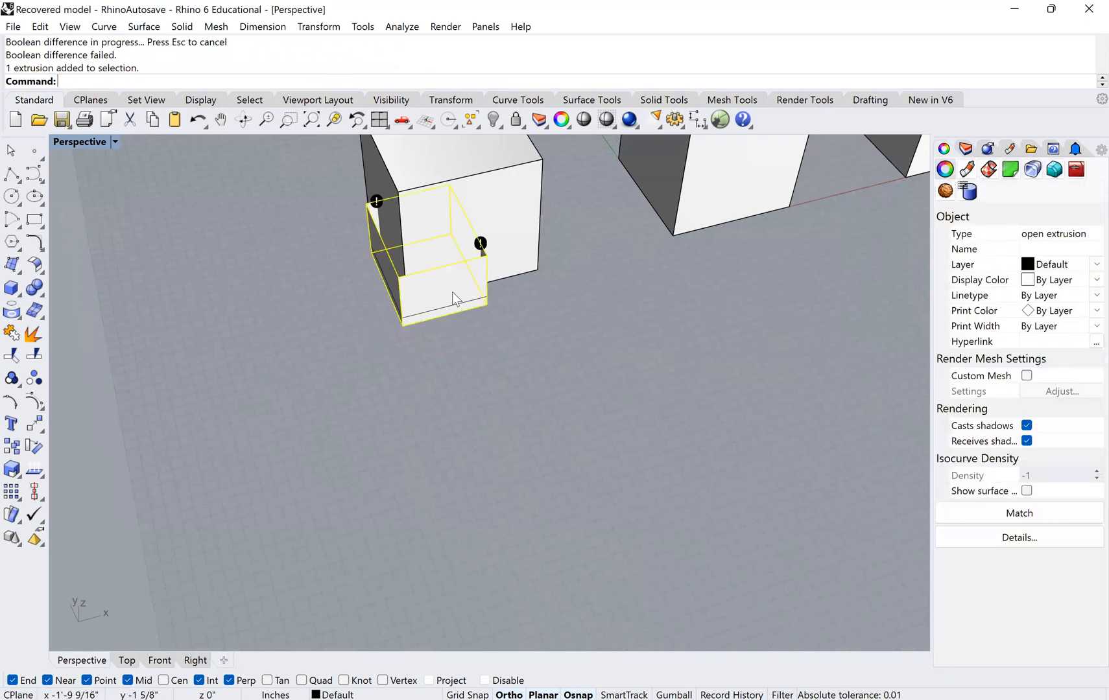
pyautogui.moveTo(376, 283)
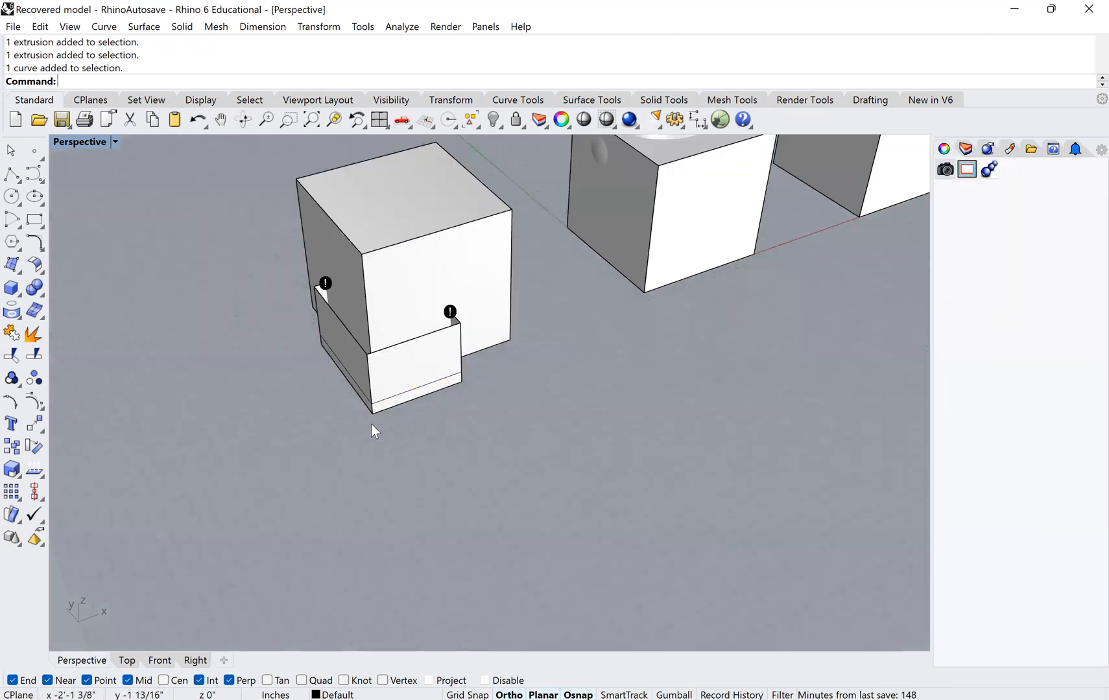
pyautogui.click(385, 393)
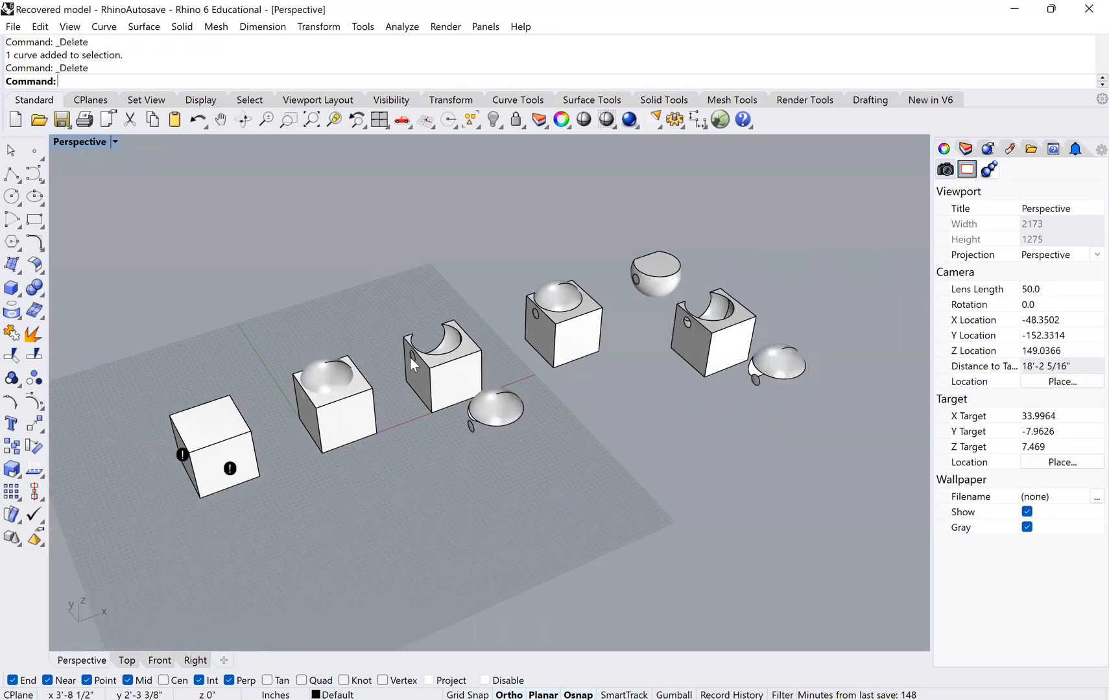
pyautogui.moveTo(420, 375)
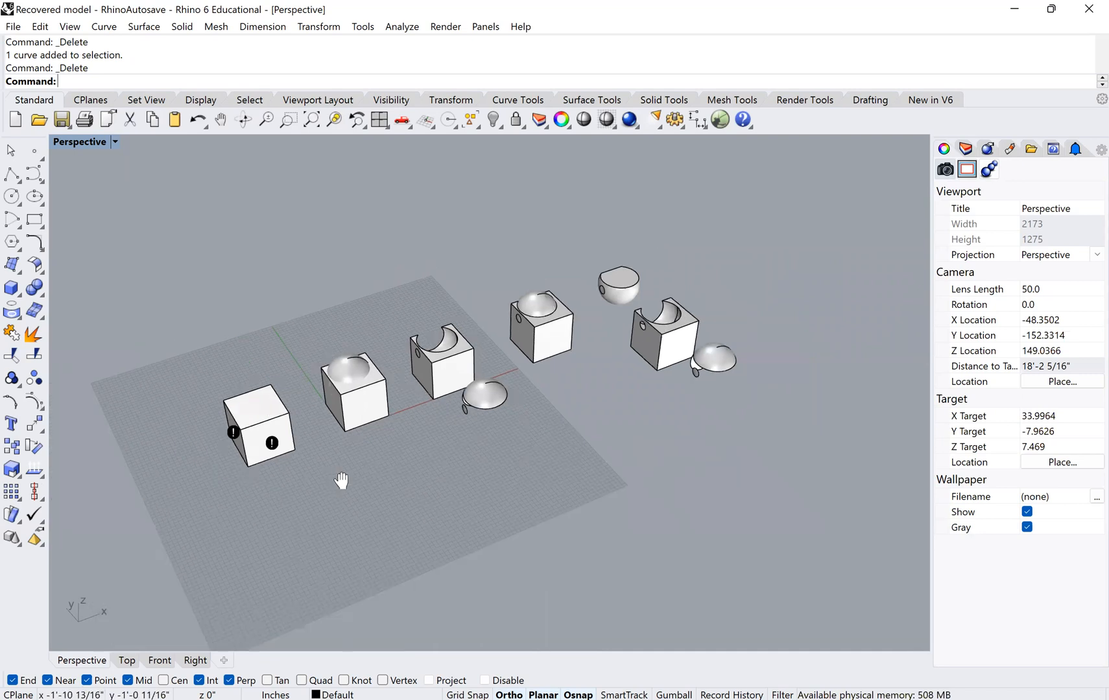
pyautogui.moveTo(350, 488)
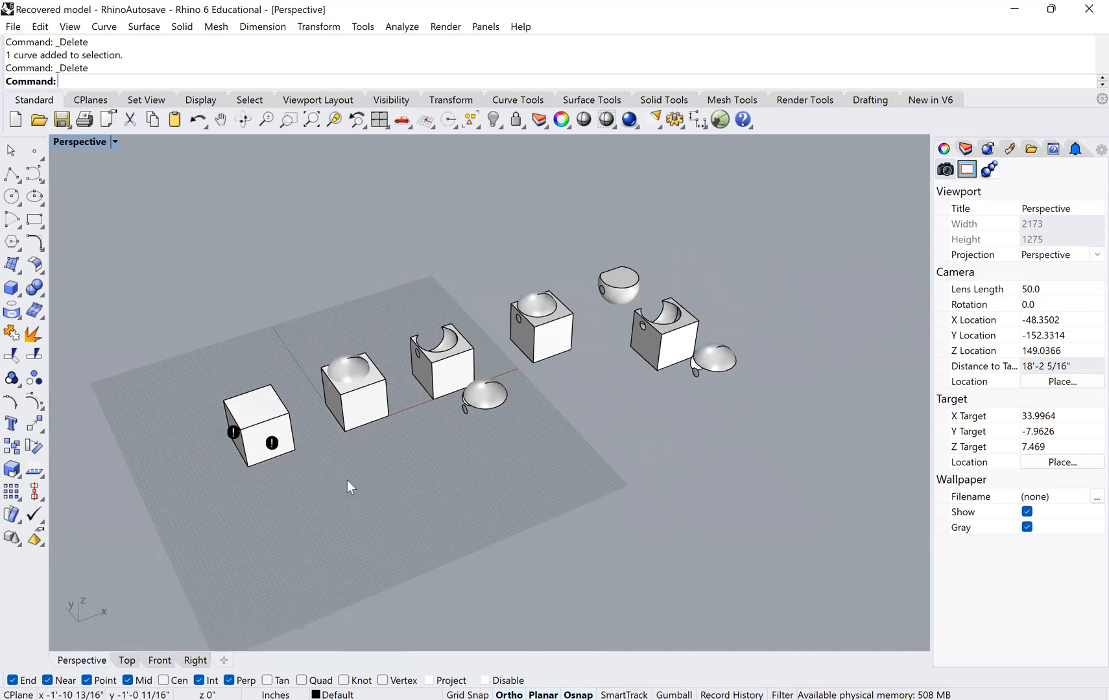